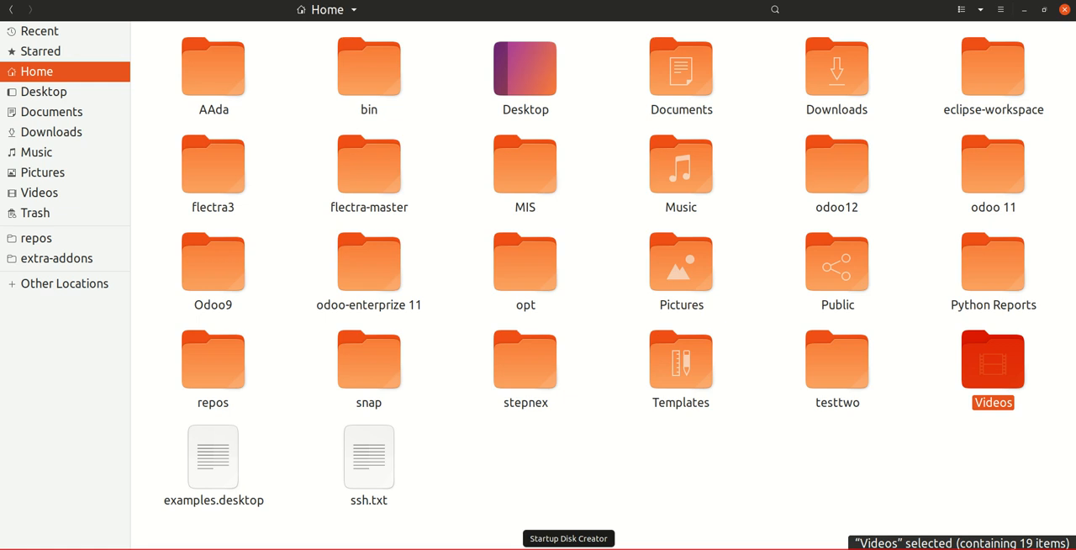
mouse_move(964, 207)
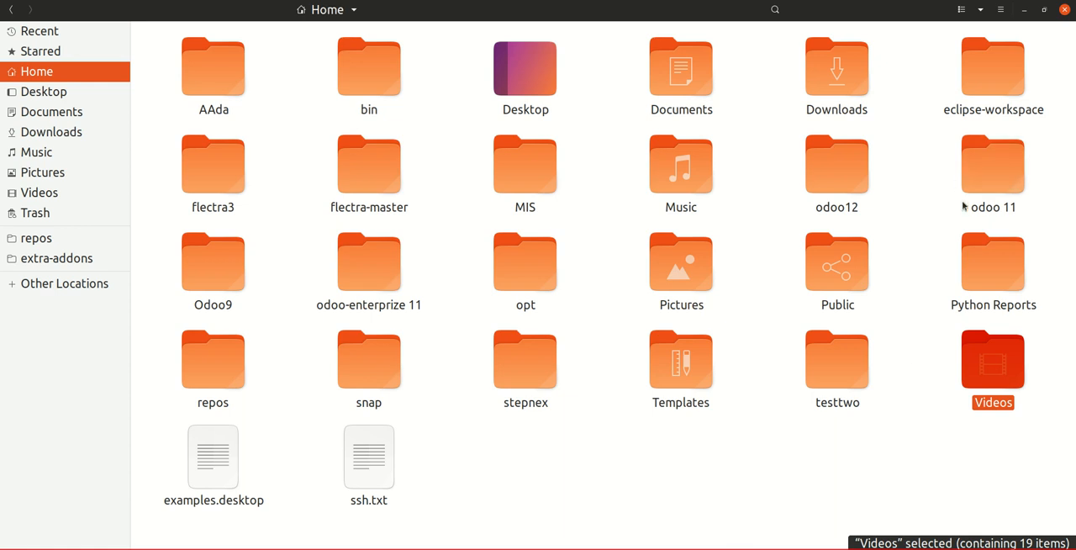
mouse_move(991, 168)
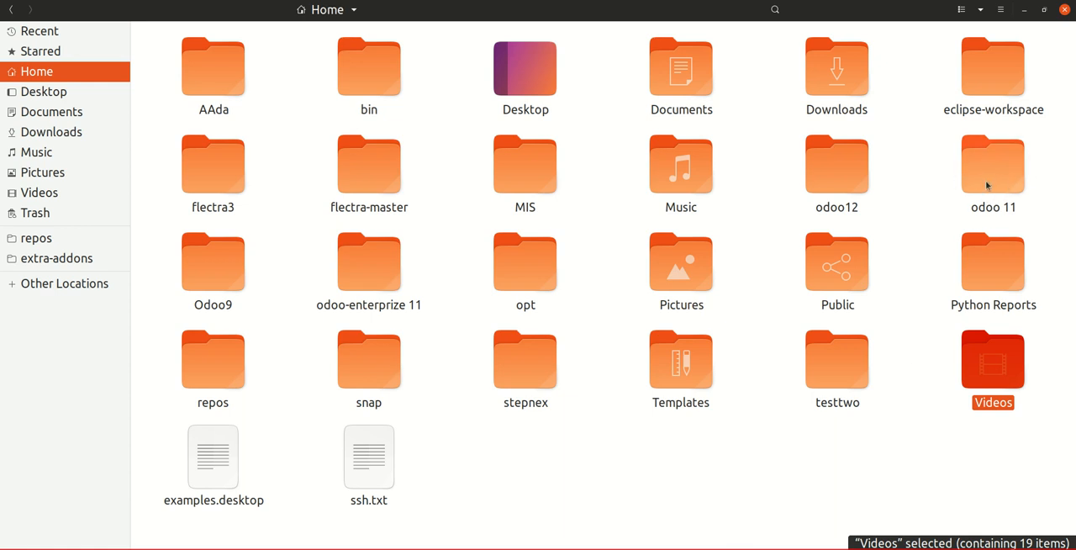
Open the odoo 11 folder and its etc subfolder to view odoo.conf
click(992, 164)
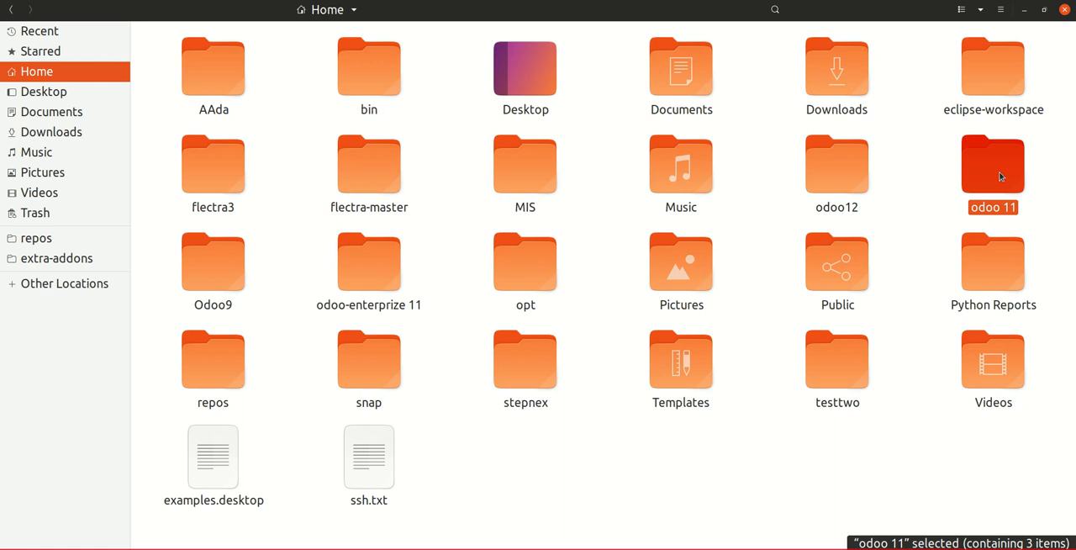
double_click(993, 164)
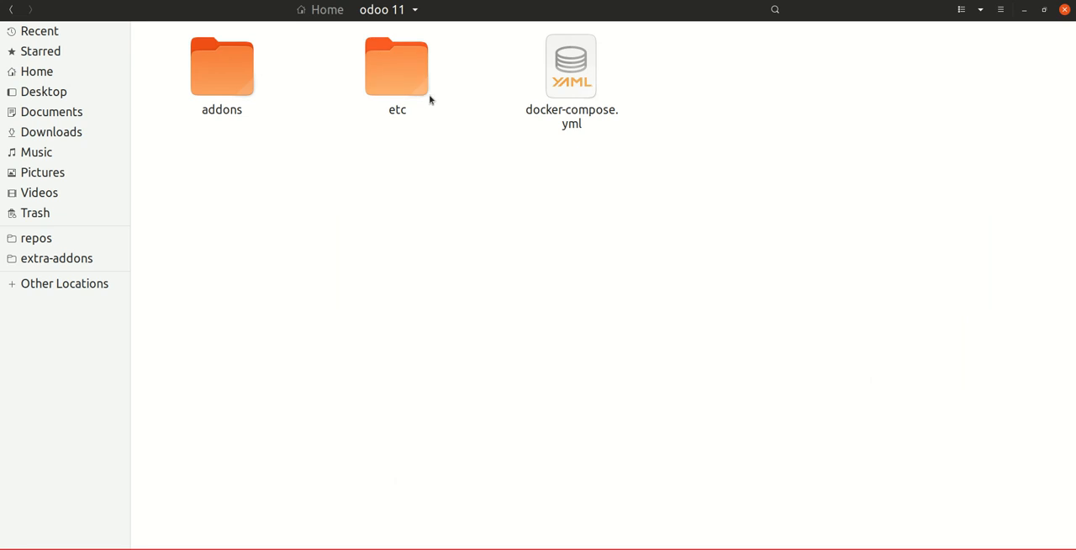
mouse_move(404, 104)
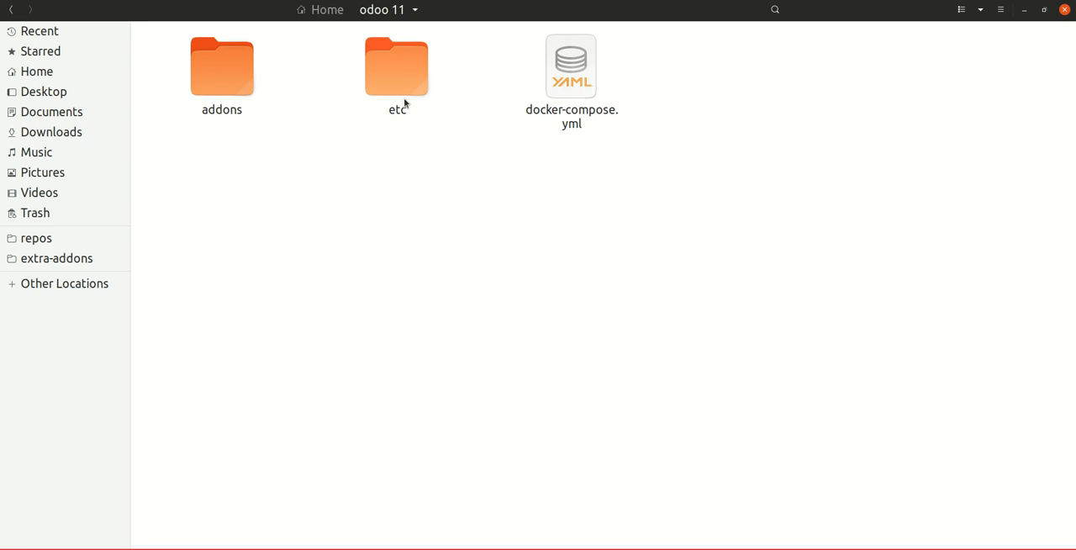
mouse_move(612, 80)
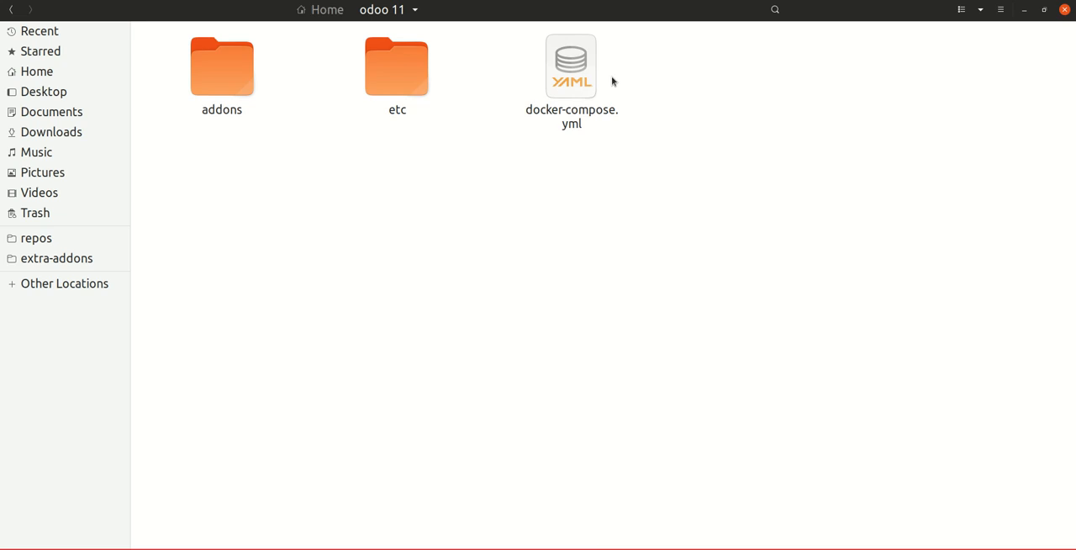
mouse_move(598, 103)
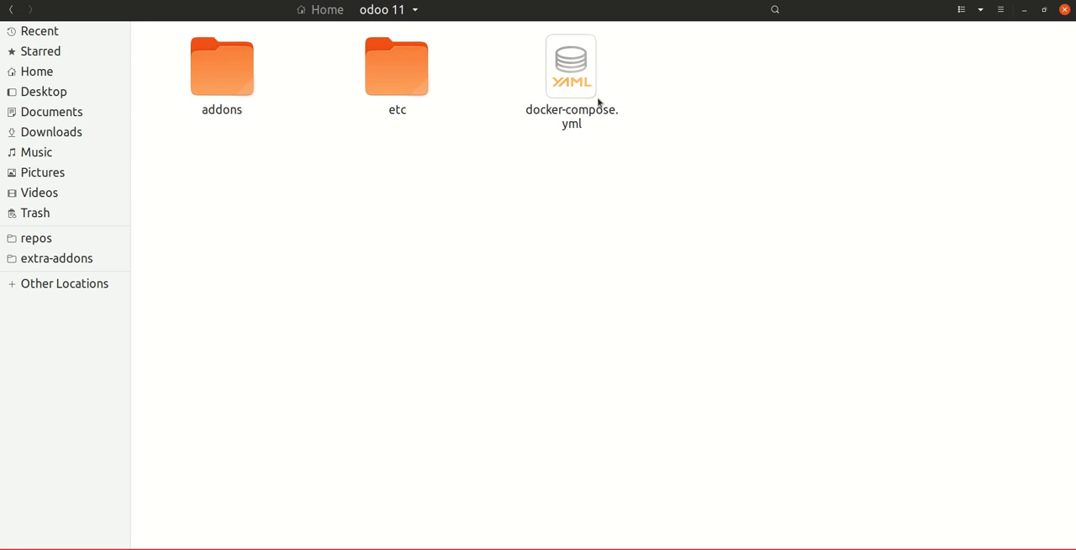
mouse_move(497, 83)
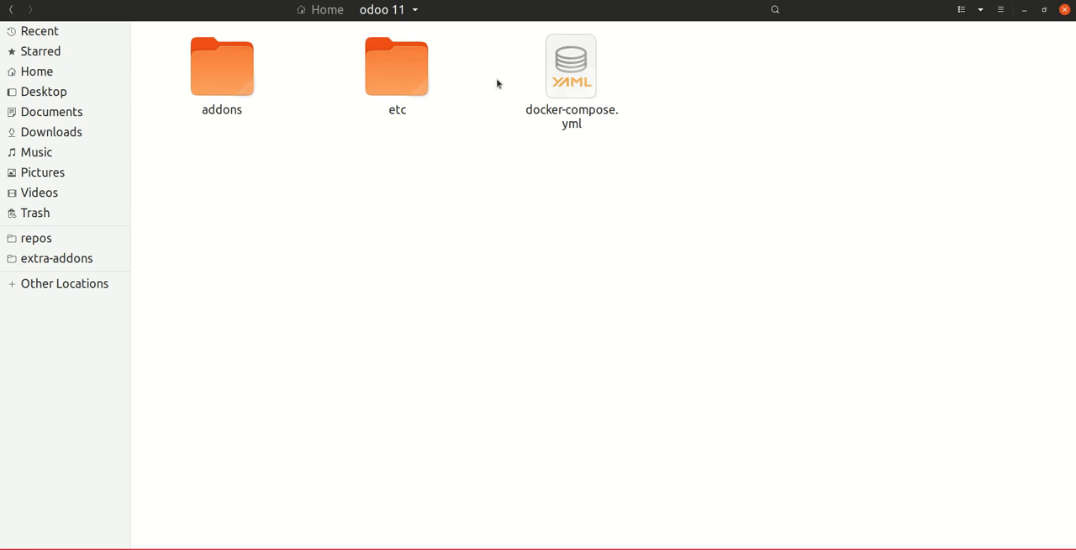
double_click(397, 66)
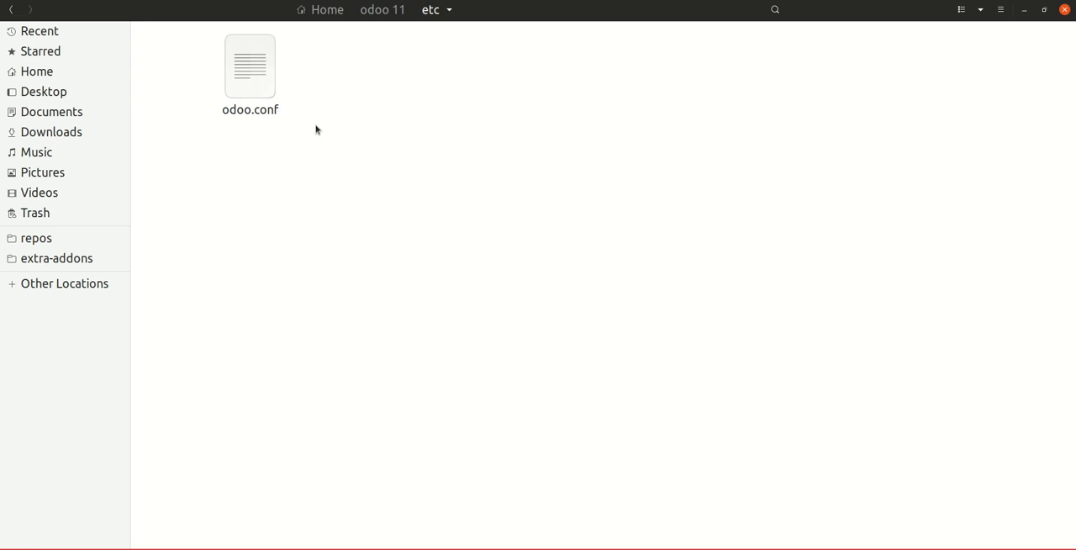
mouse_move(268, 129)
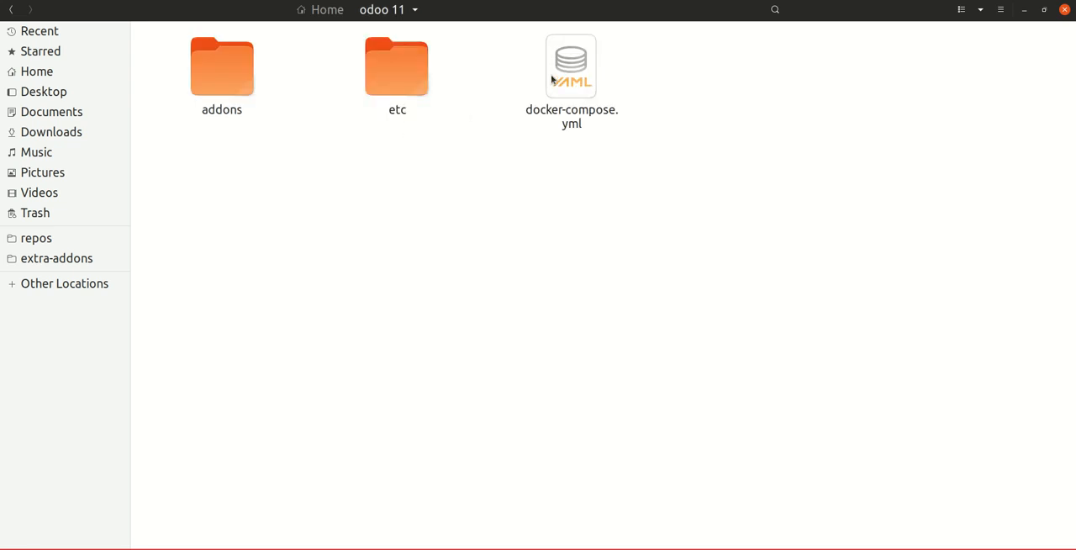
double_click(571, 66)
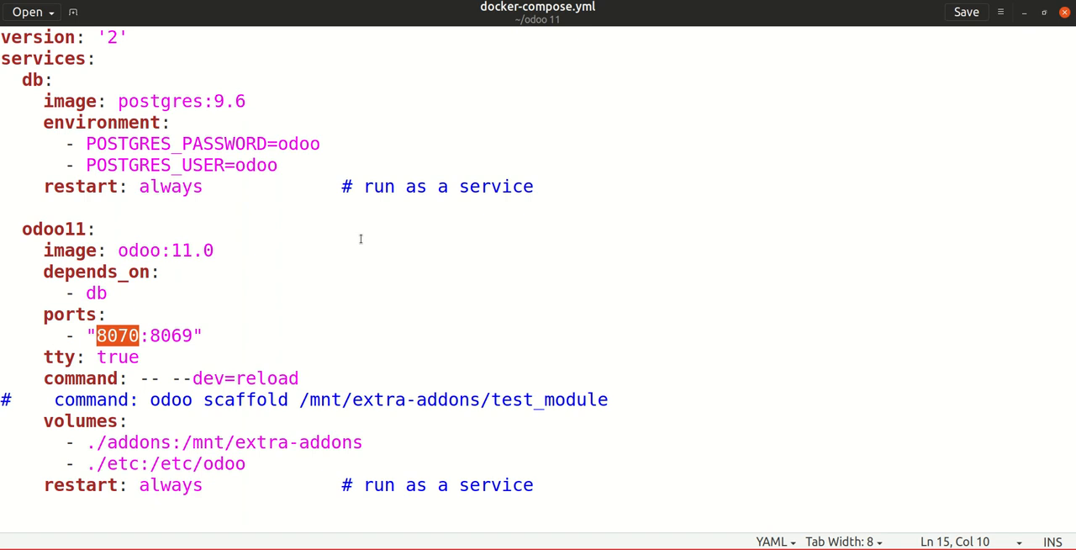
click(159, 272)
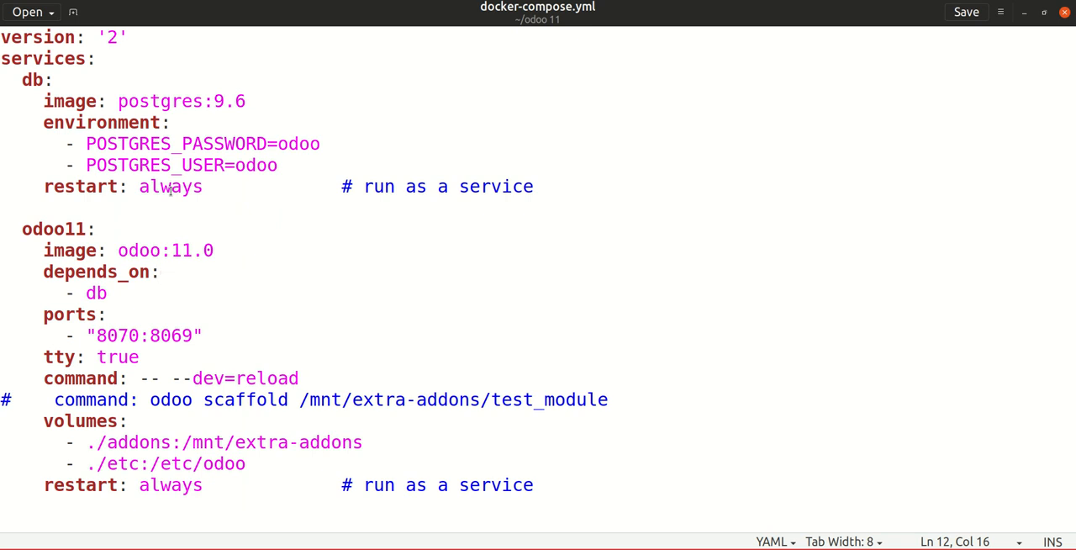
double_click(160, 101)
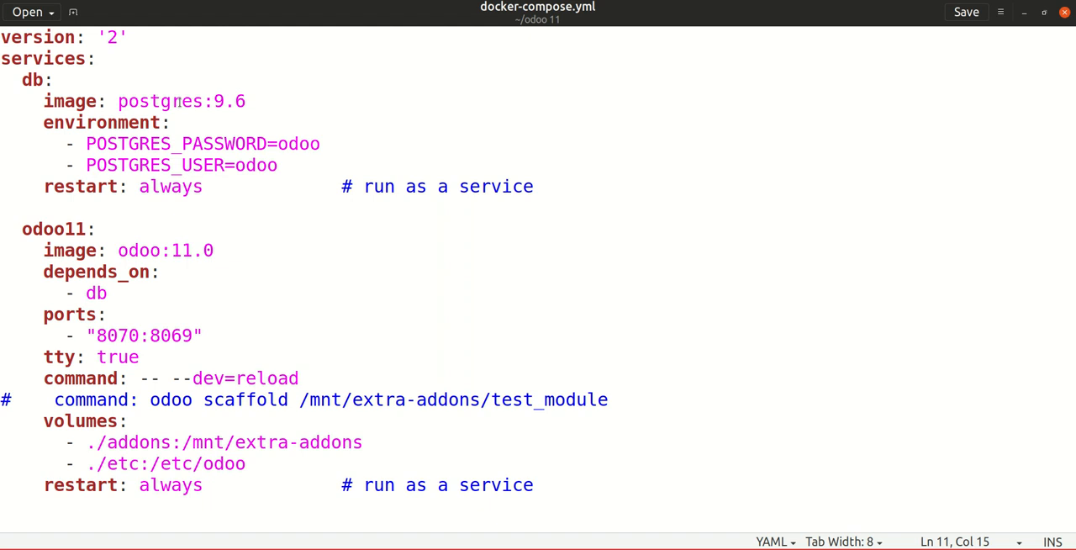
double_click(159, 101)
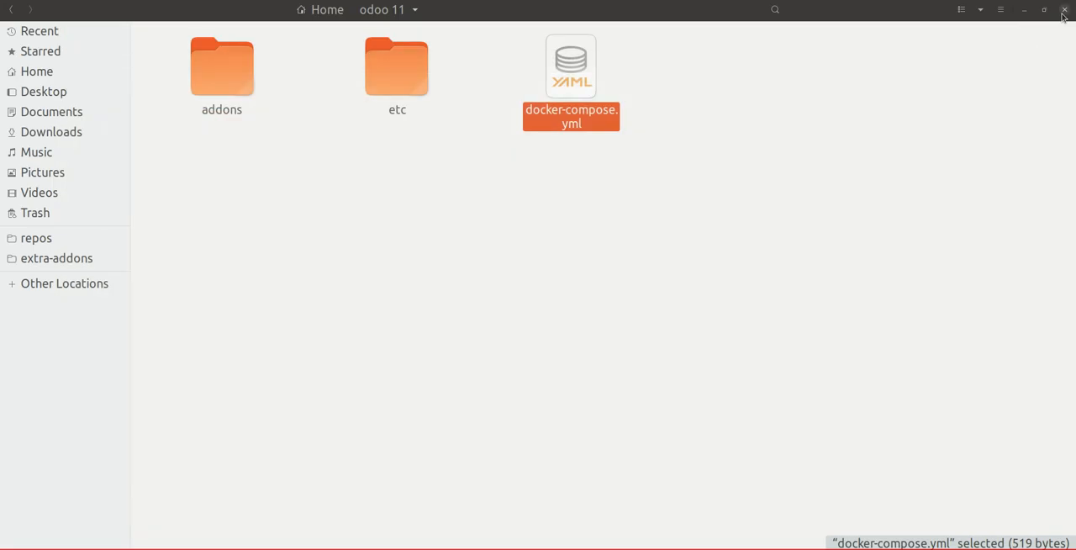
Launch a terminal at the odoo 11 folder from the folder's right-click menu
click(804, 179)
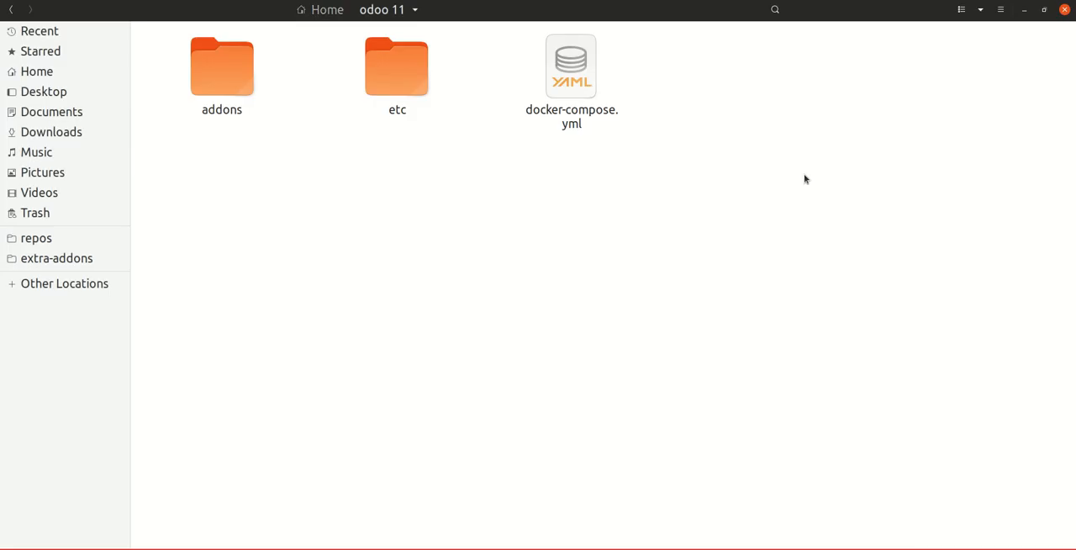
mouse_move(641, 237)
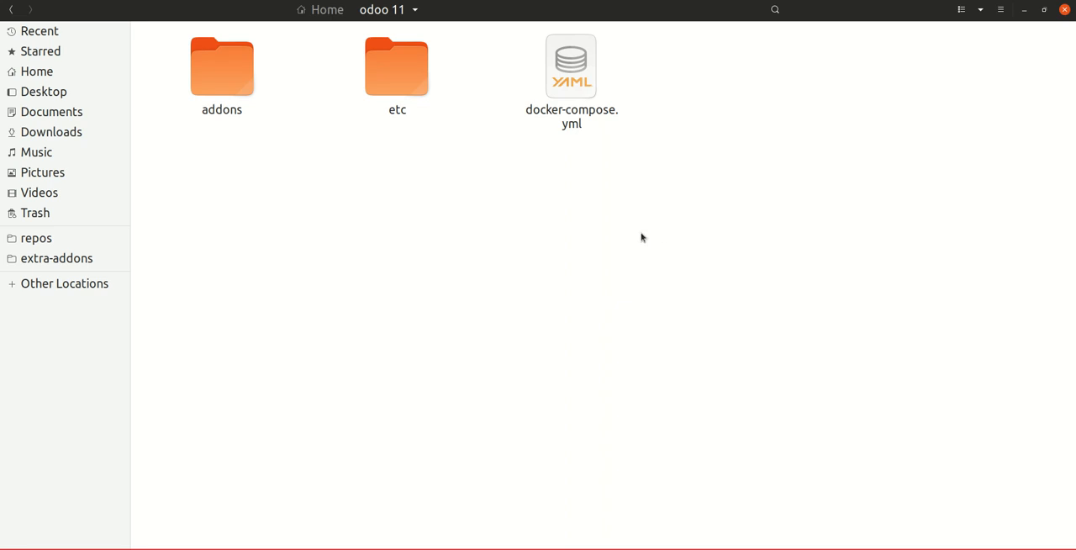
right_click(641, 237)
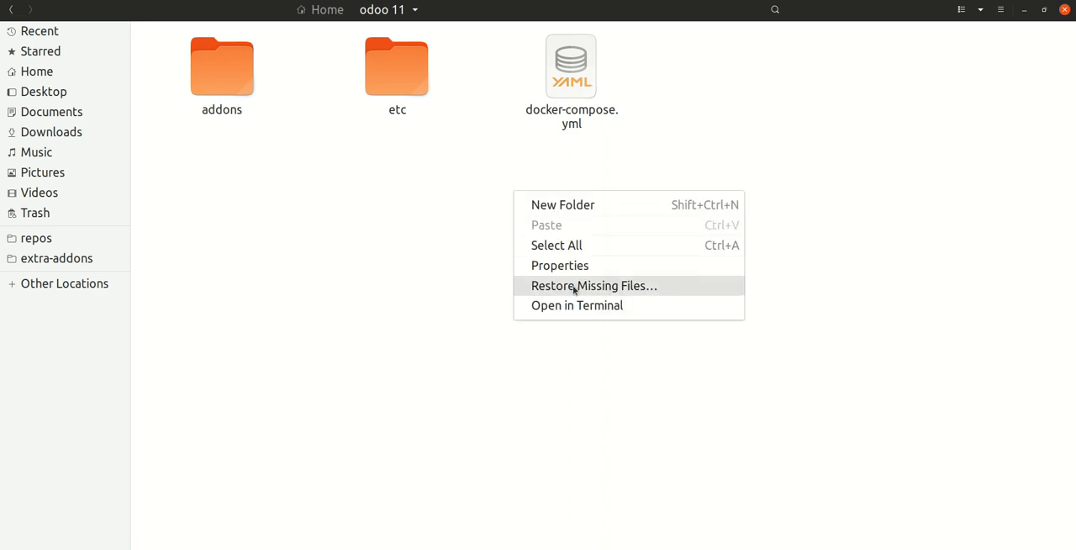
click(576, 305)
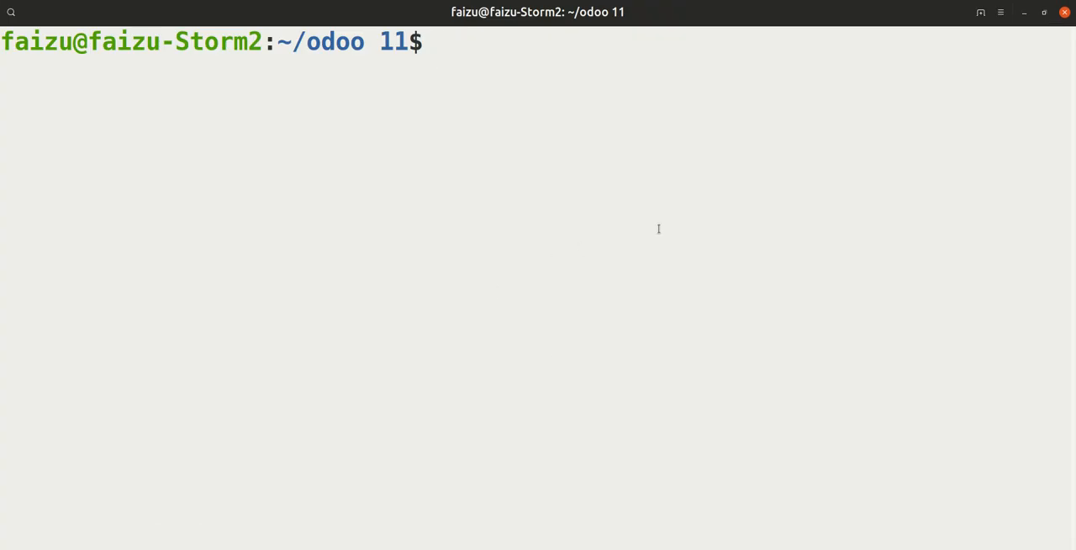
Run 'sudo docker-compose up' and submit the sudo password
text(su)
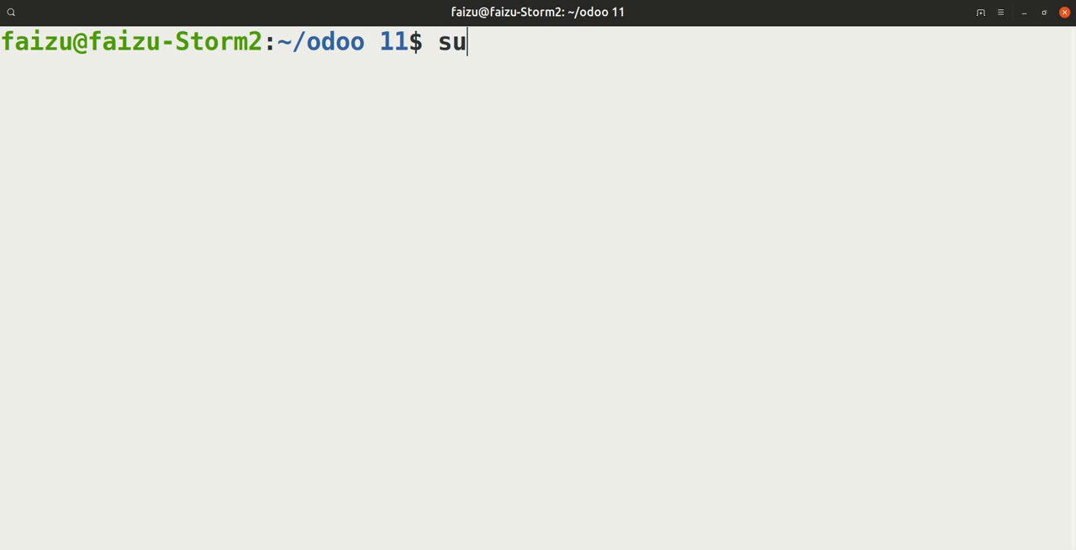
text(do dock)
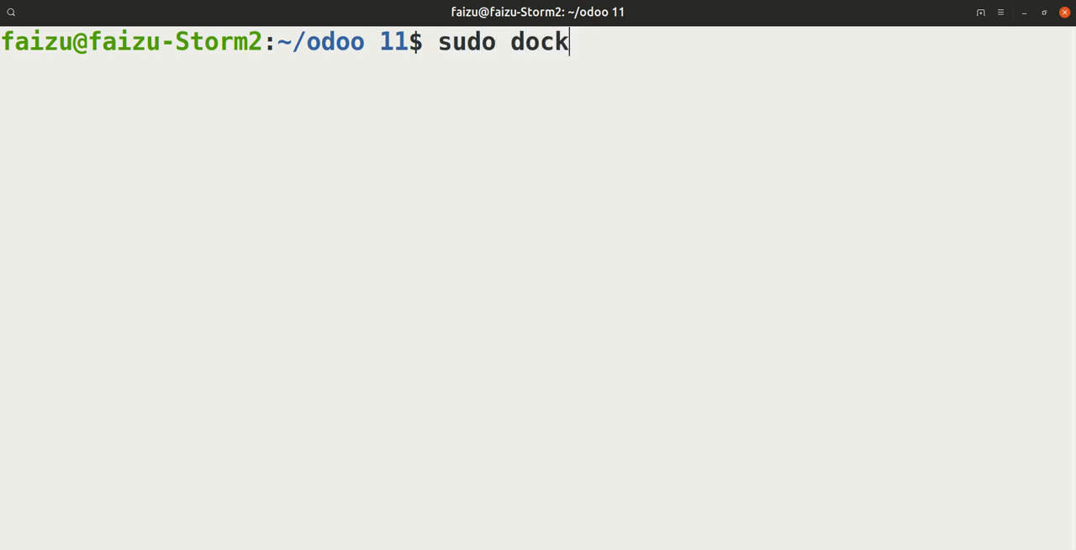
text(er-c)
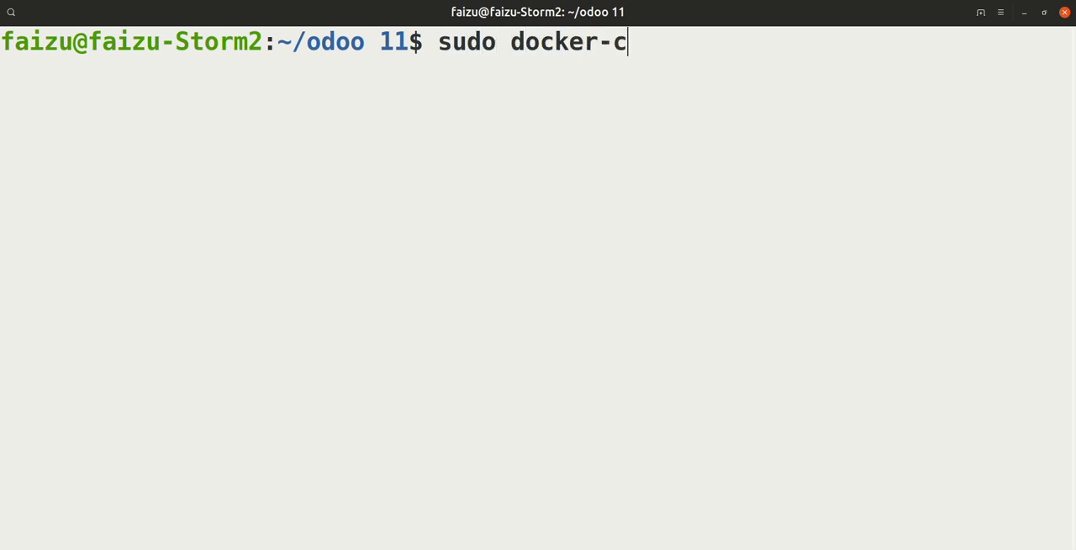
text(ompose u)
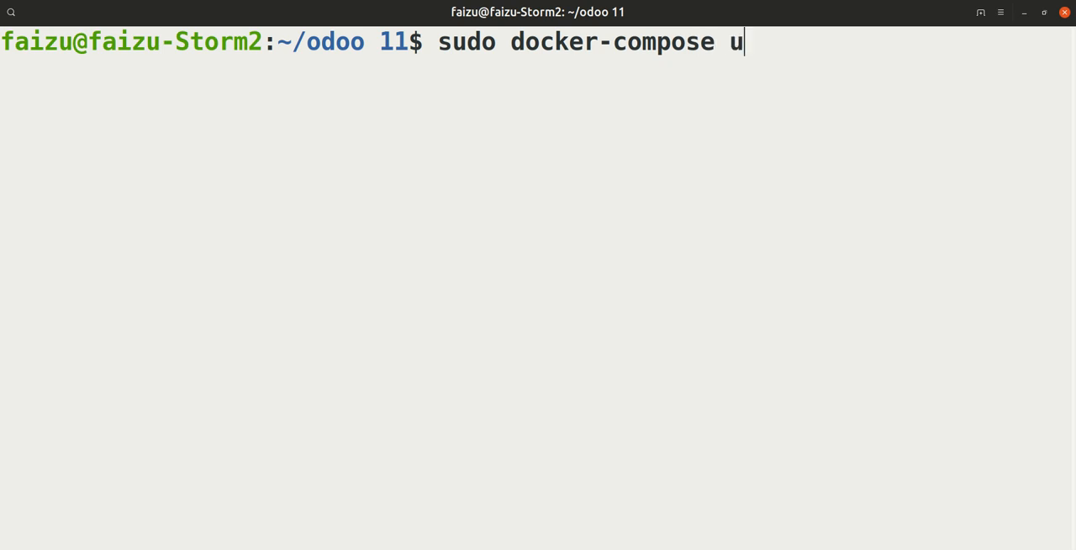
text(p)
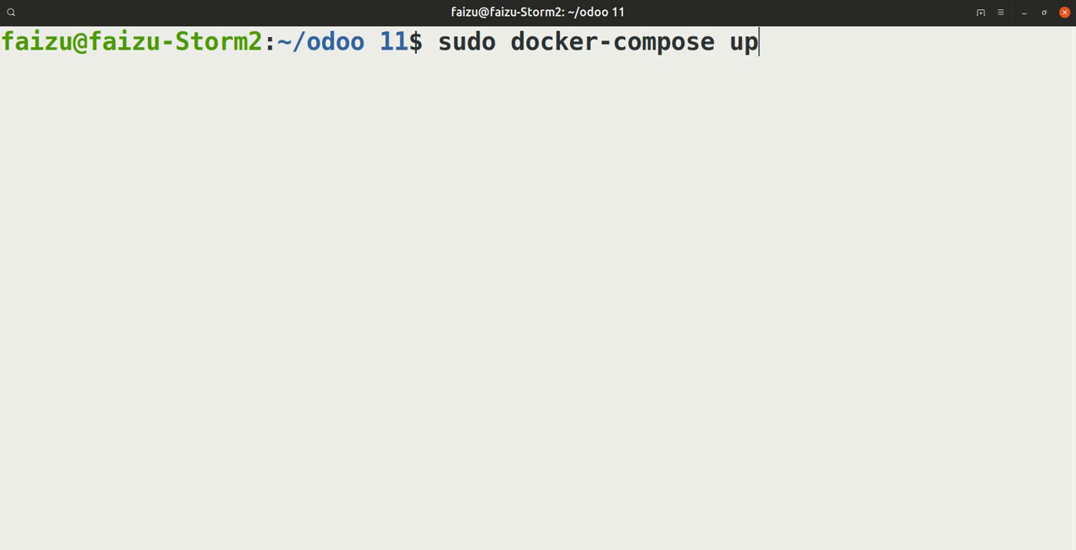
key(Return)
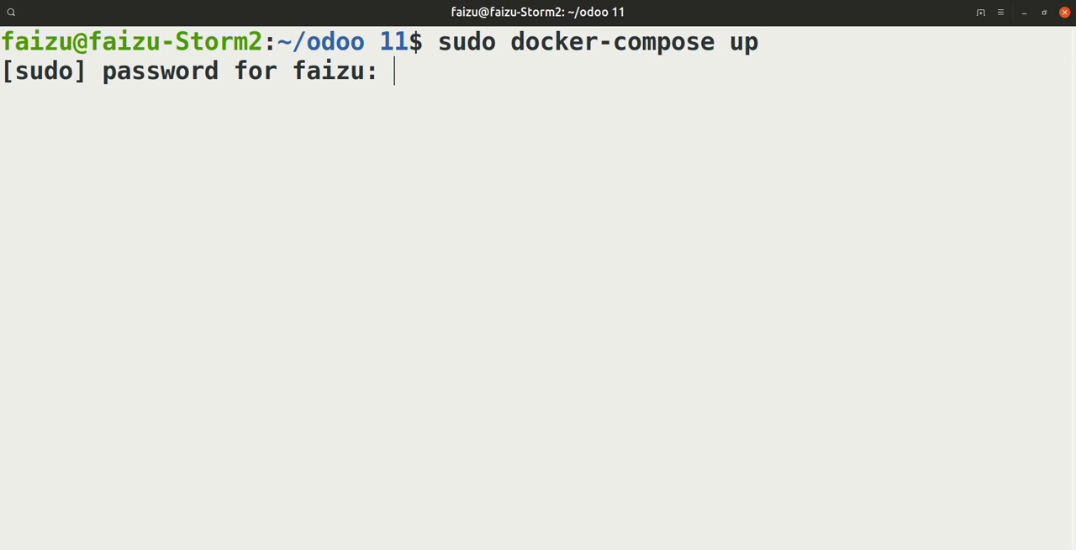
key(Return)
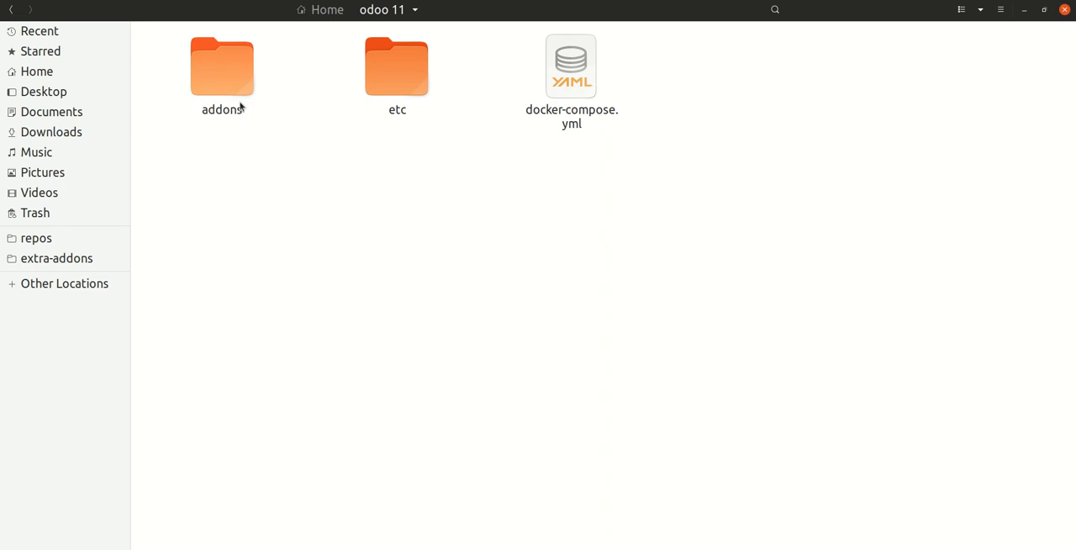
mouse_move(269, 152)
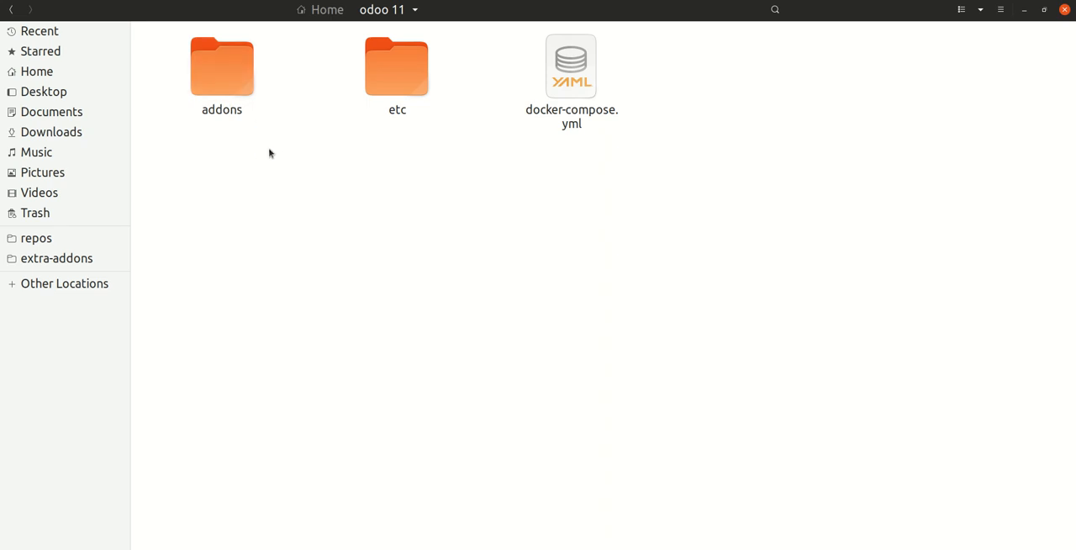
mouse_move(255, 469)
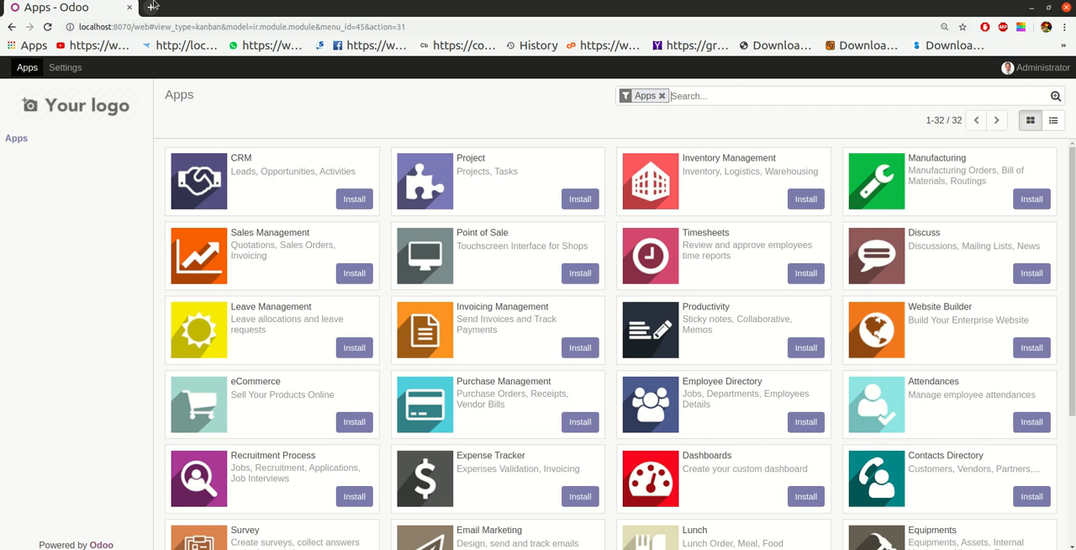
Enter 'localhost:' in a new Chrome tab, then switch back to the odoo 11 folder
click(152, 6)
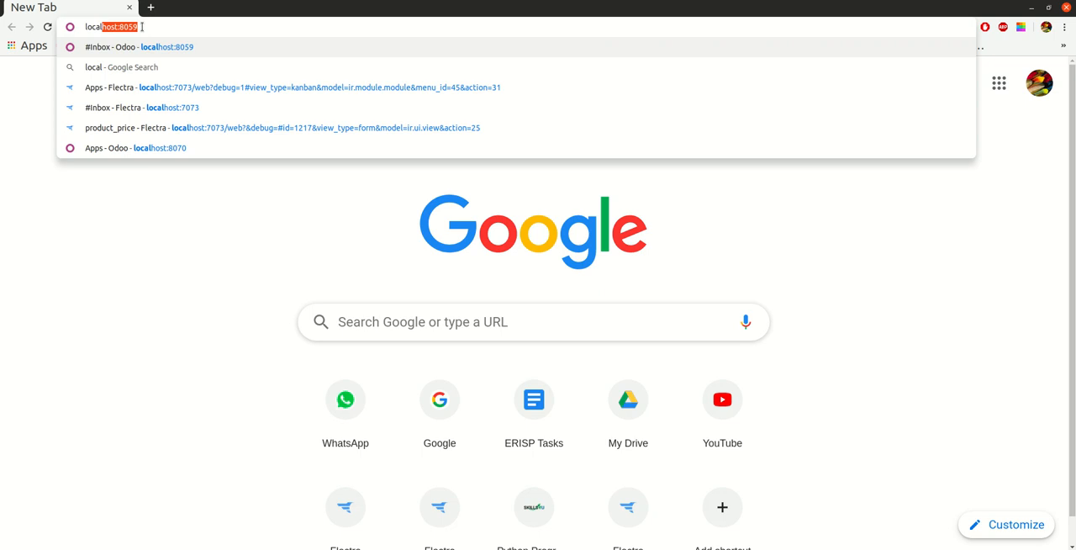
text(localhost)
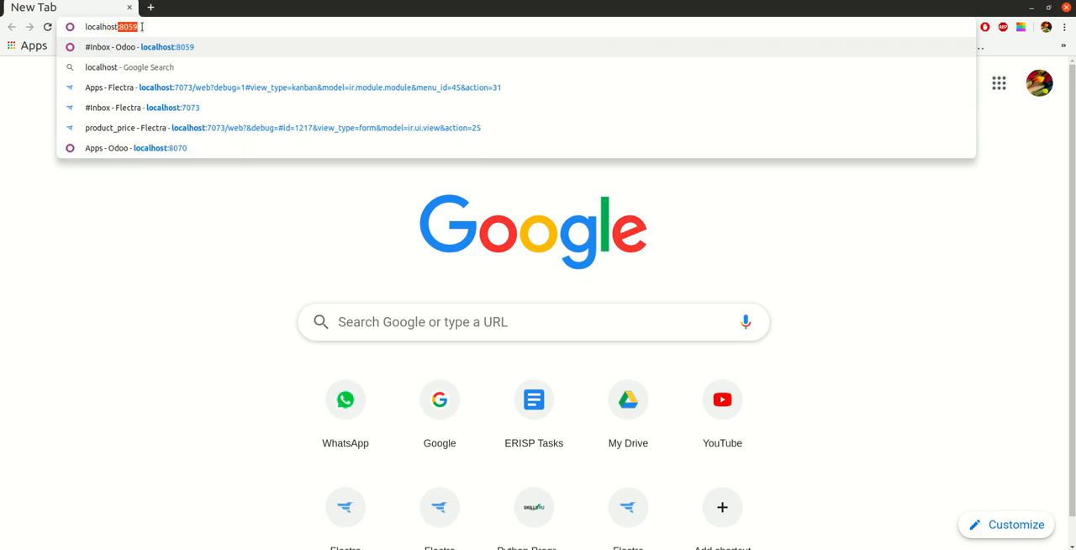
key(Backspace)
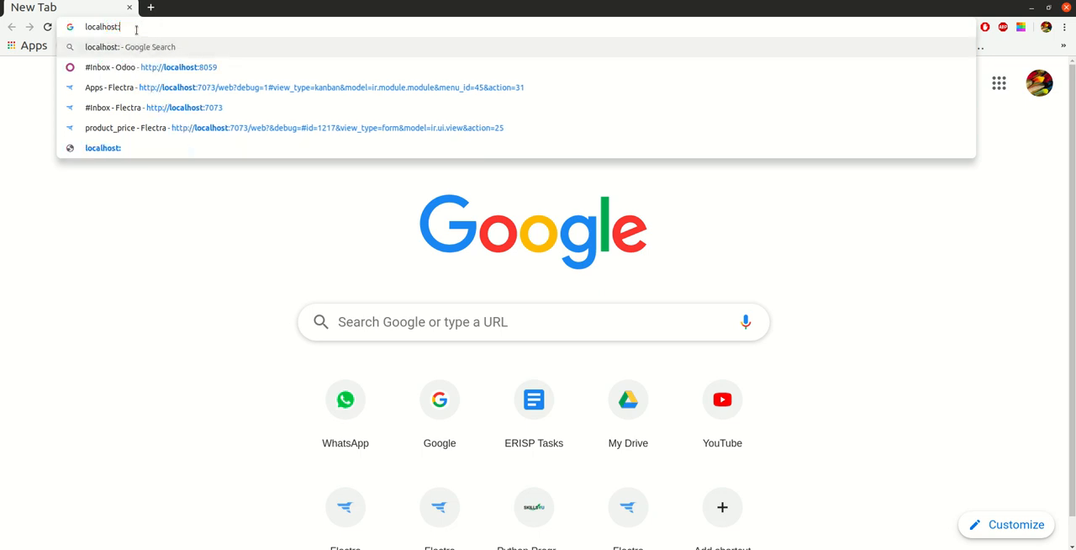
mouse_move(141, 26)
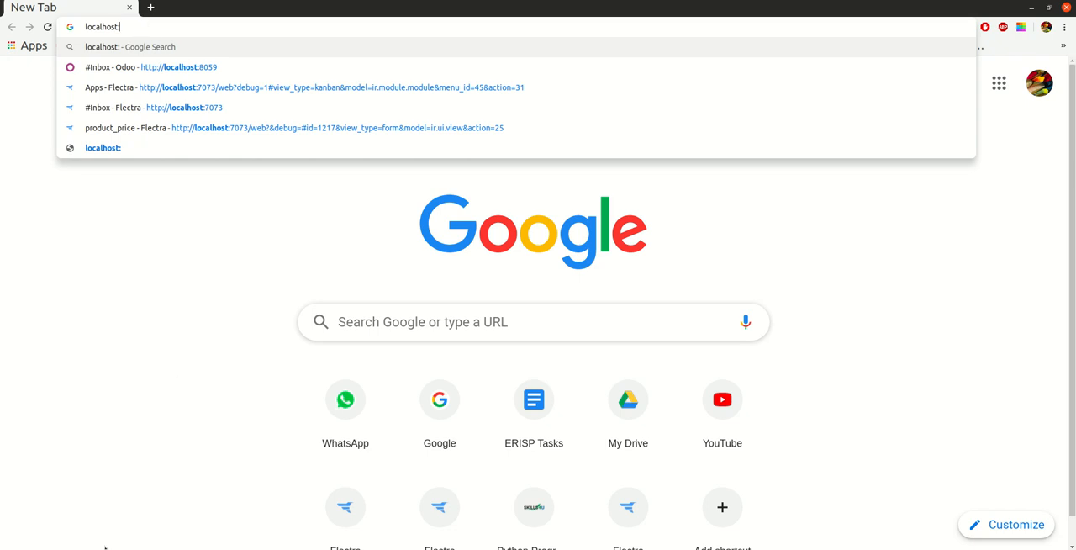
key(alt+tab)
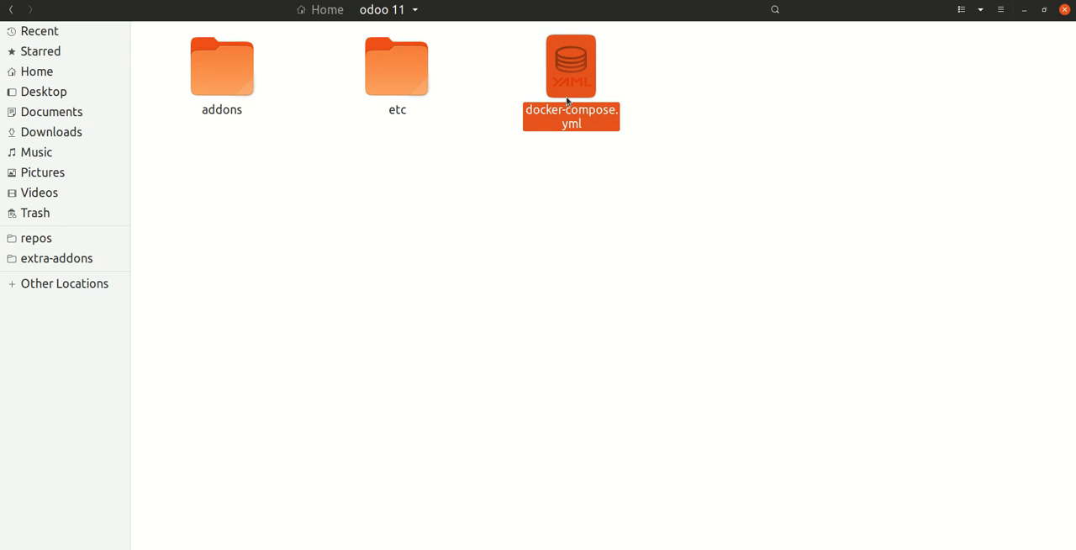
Open docker-compose.yml in gedit and select the 8070 host port mapping
double_click(571, 66)
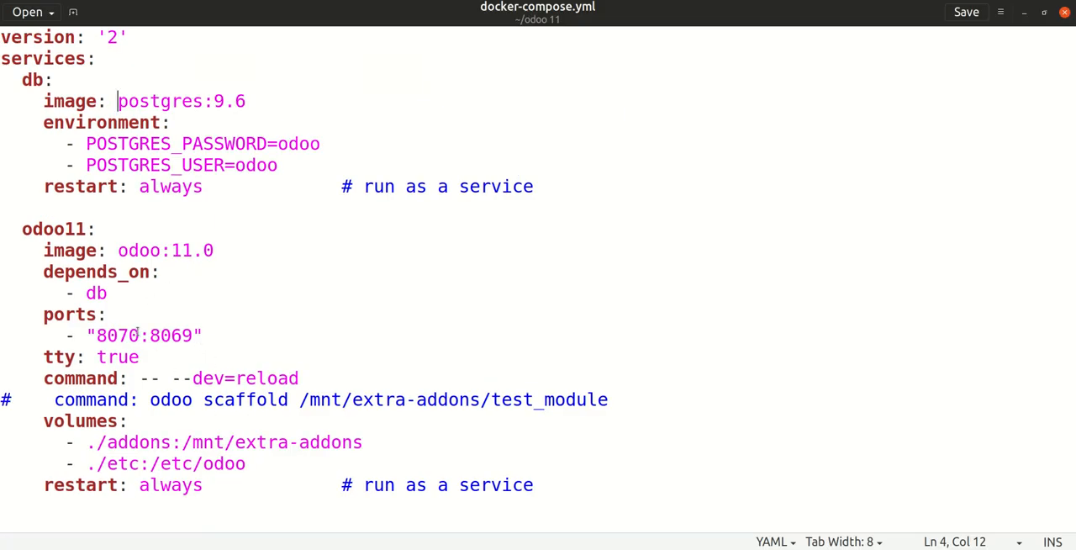
double_click(117, 336)
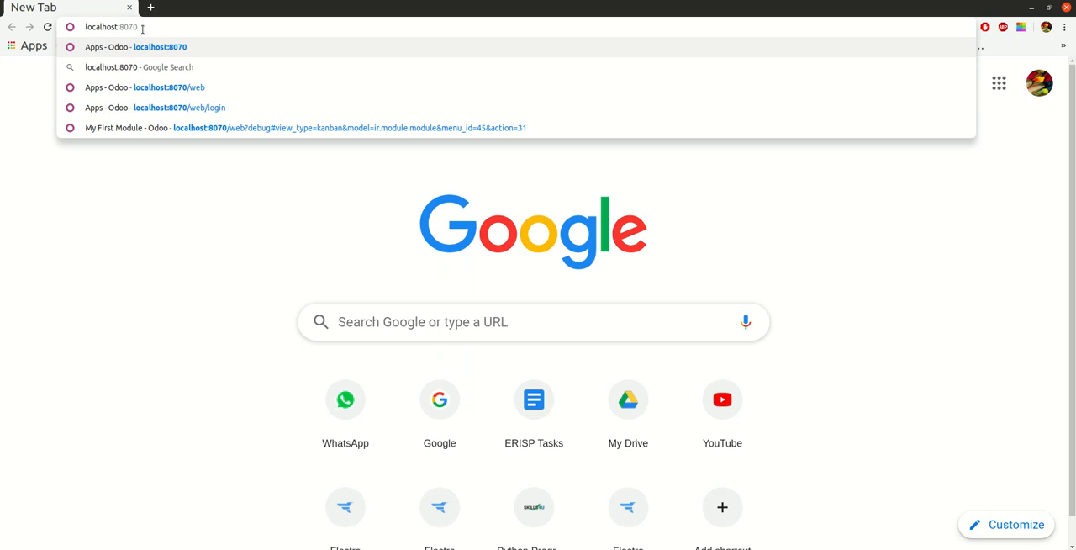
Open the Odoo Apps page at localhost:8070 and log out of Administrator
click(306, 128)
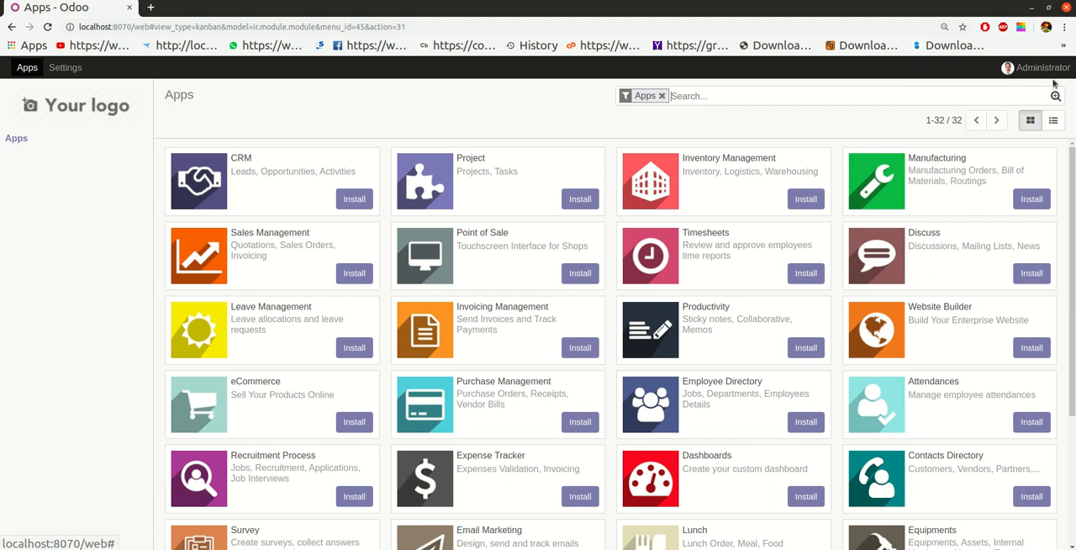
click(1042, 67)
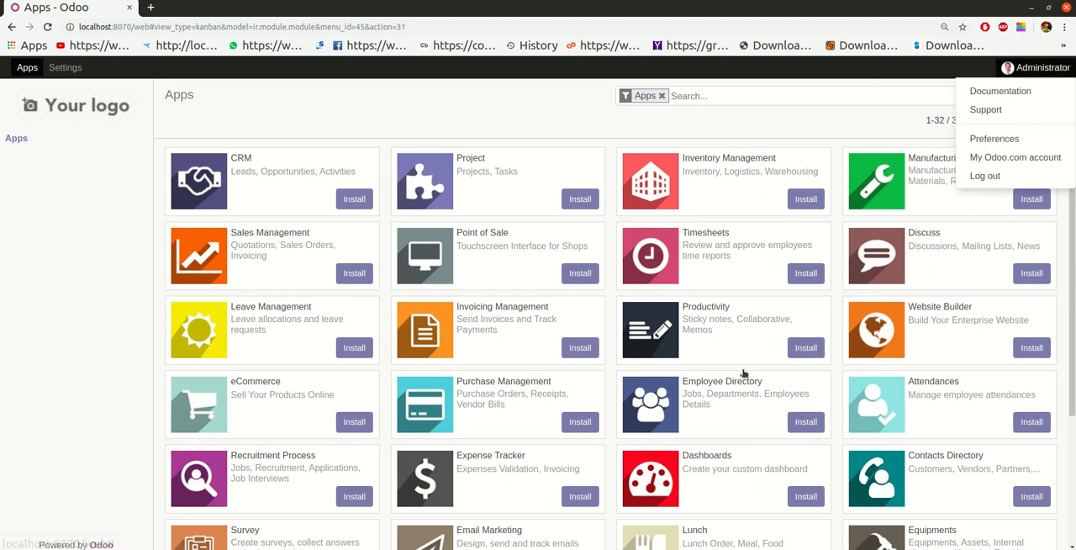
click(984, 176)
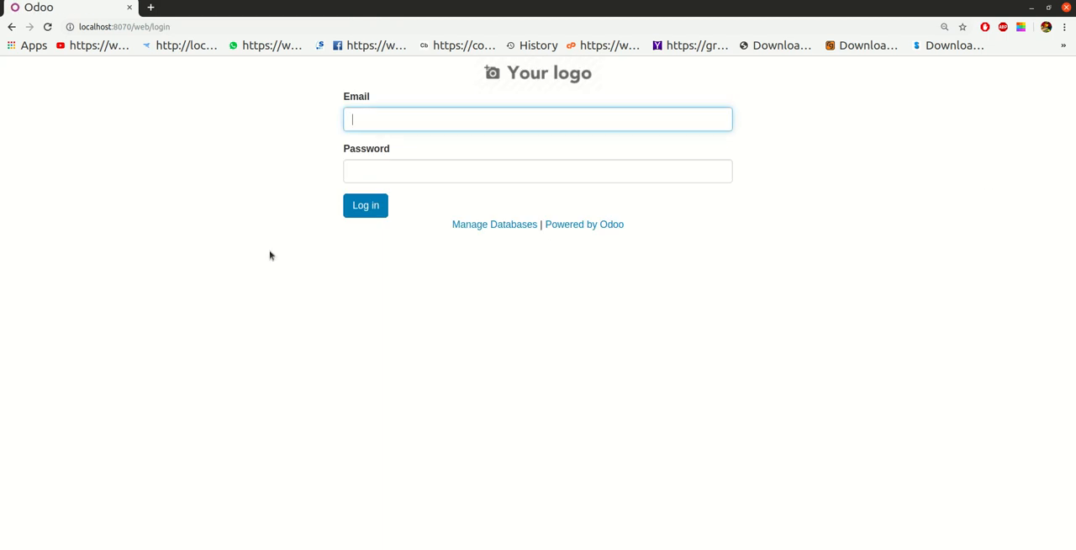
mouse_move(572, 208)
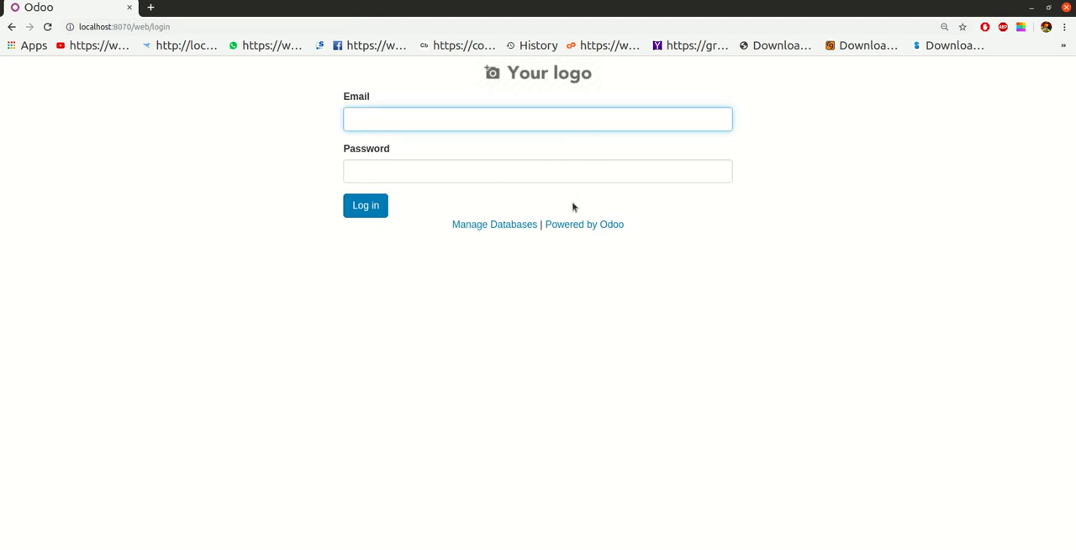
Enter the admin email on the login form, then open the database manager
click(537, 119)
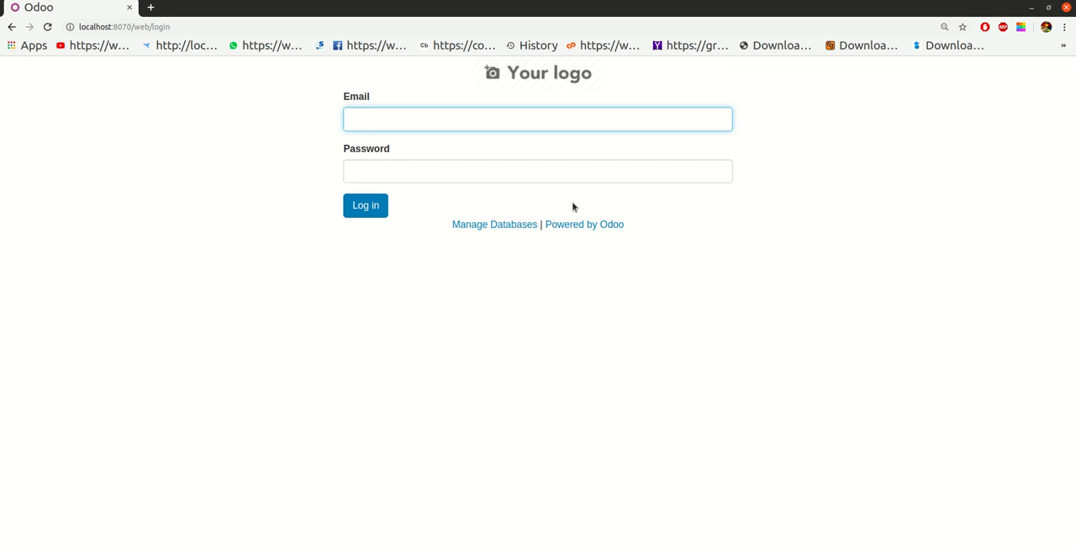
click(537, 119)
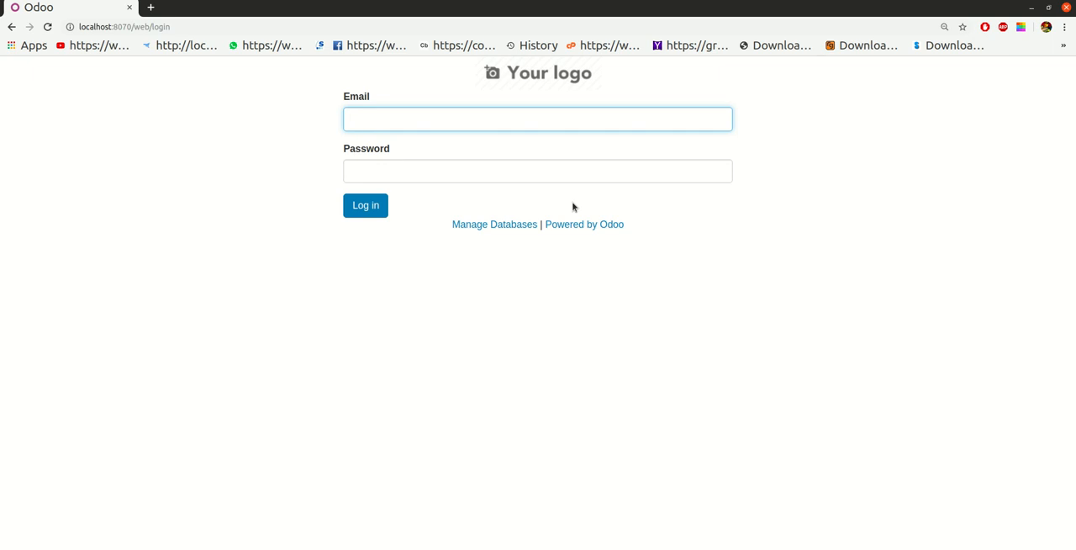
text(admin)
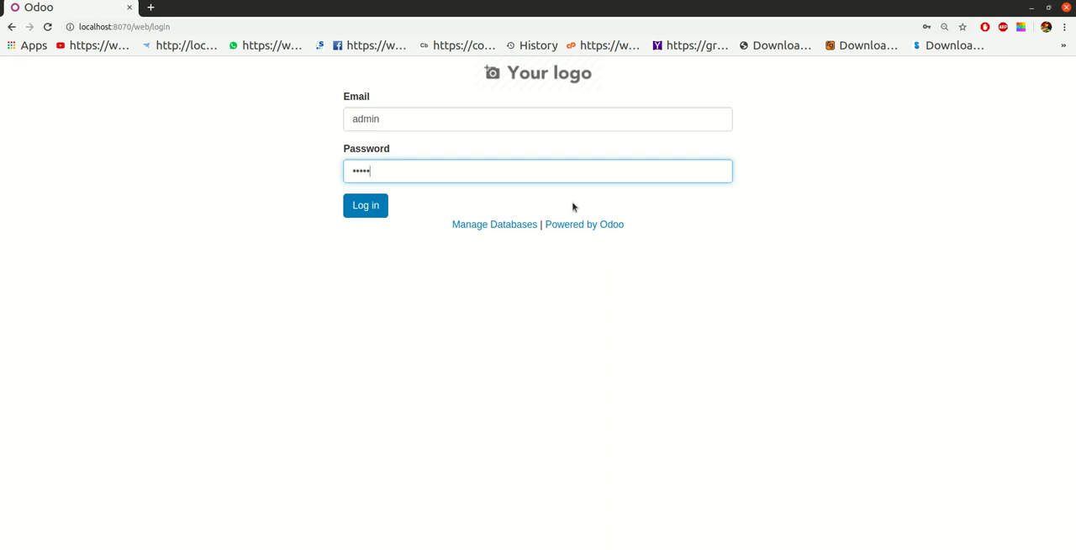
mouse_move(366, 206)
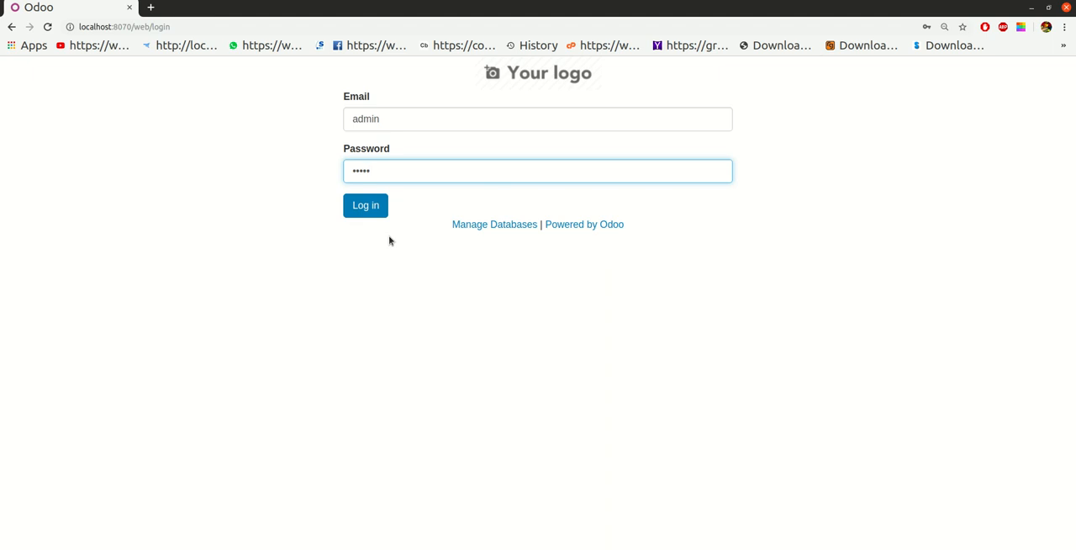
mouse_move(494, 224)
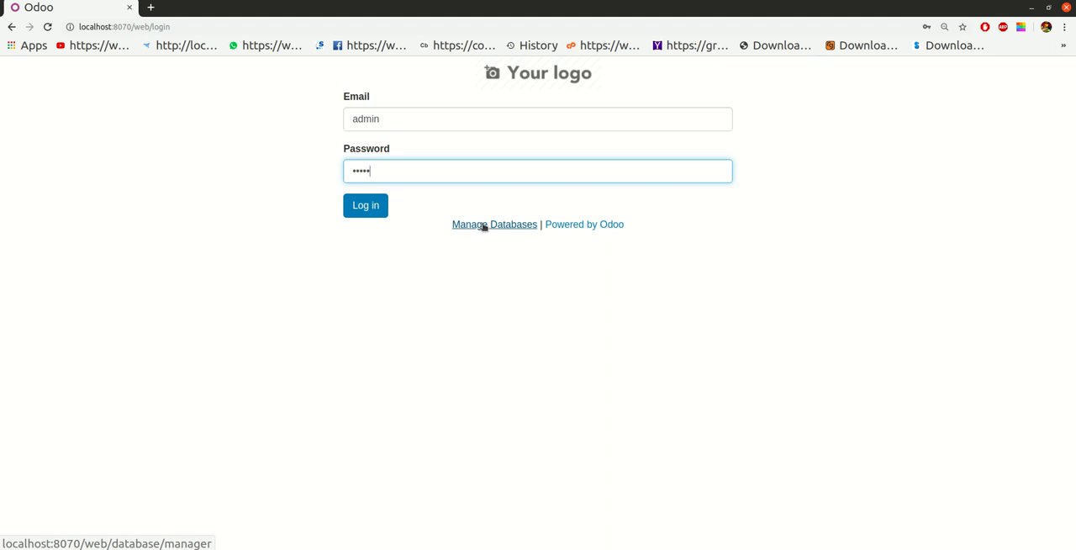
click(494, 224)
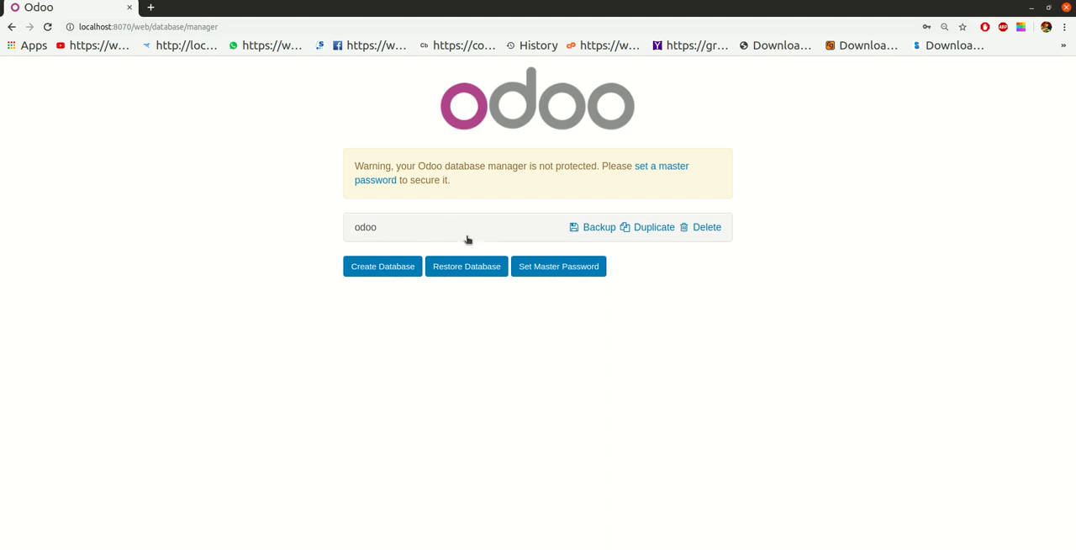
mouse_move(472, 224)
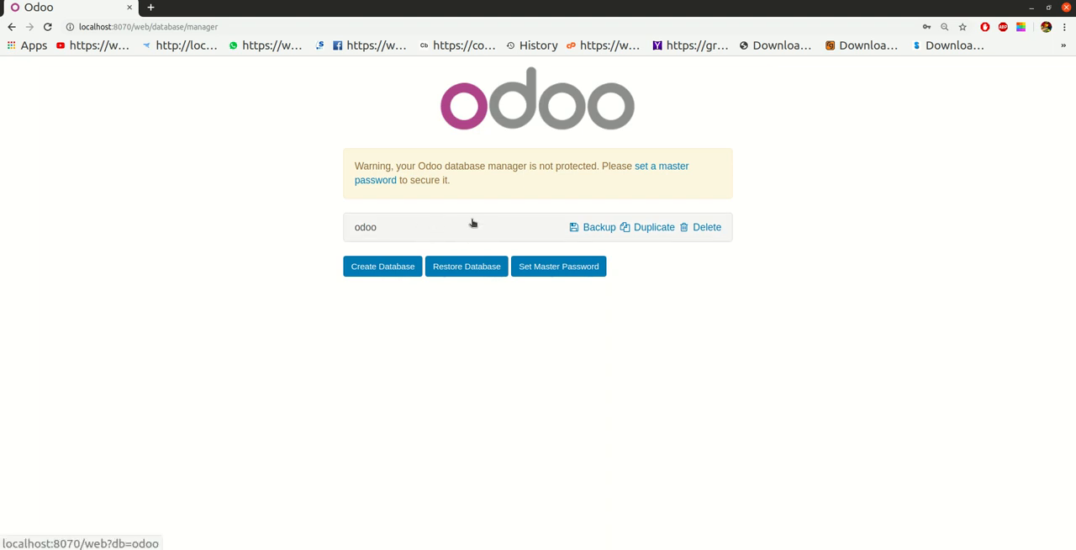
mouse_move(615, 240)
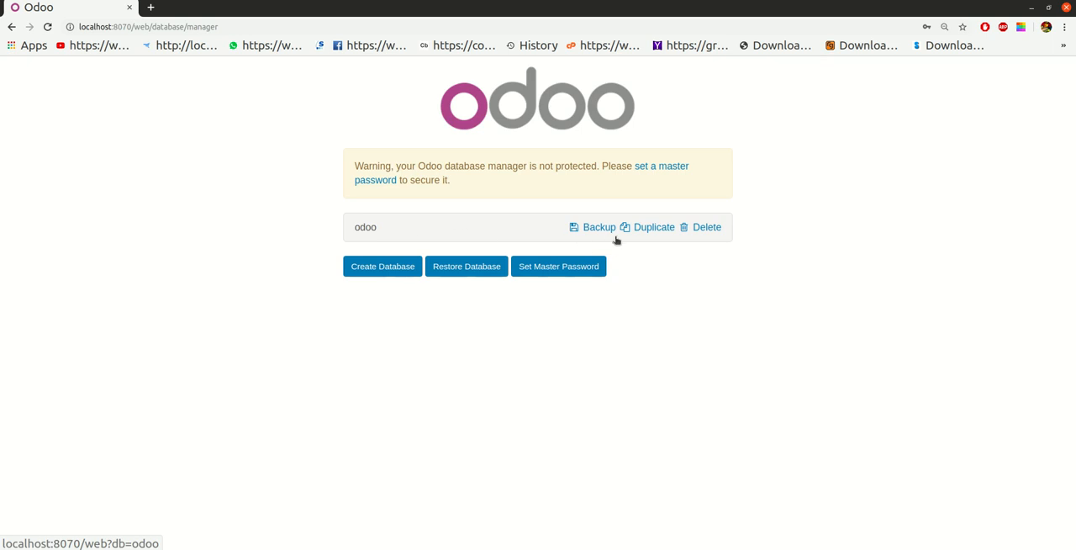
mouse_move(598, 227)
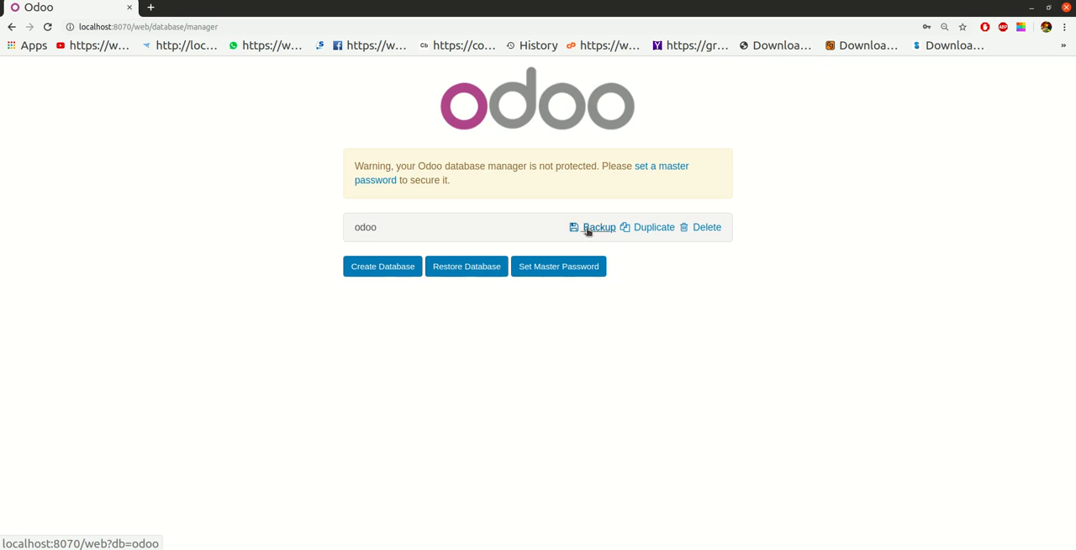
mouse_move(653, 227)
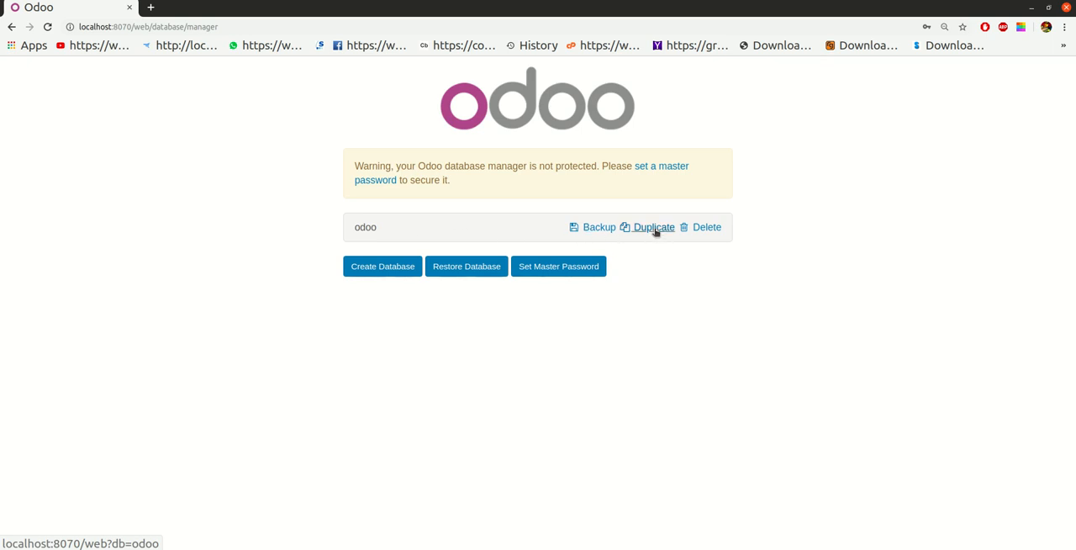
mouse_move(707, 227)
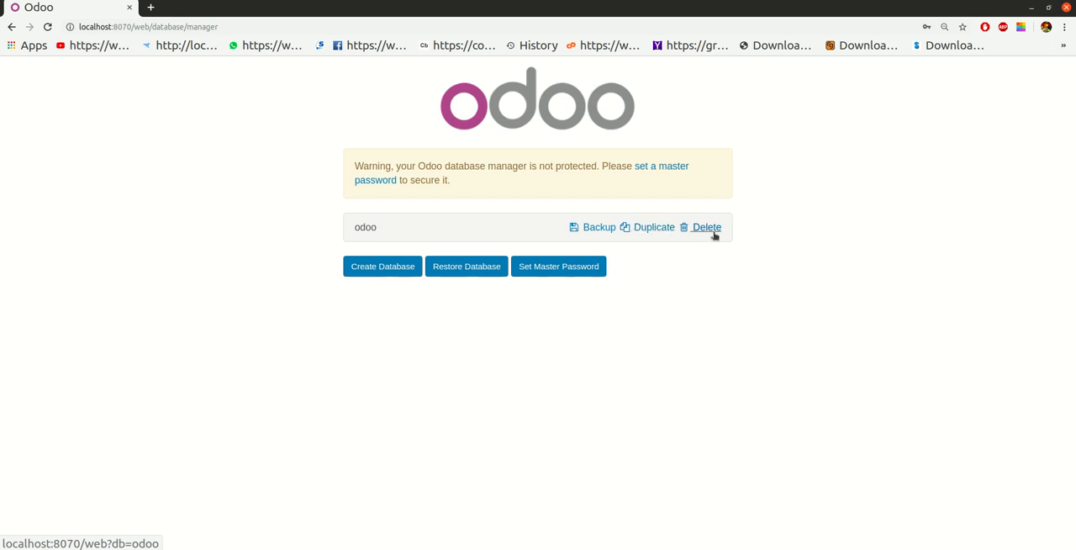
mouse_move(411, 306)
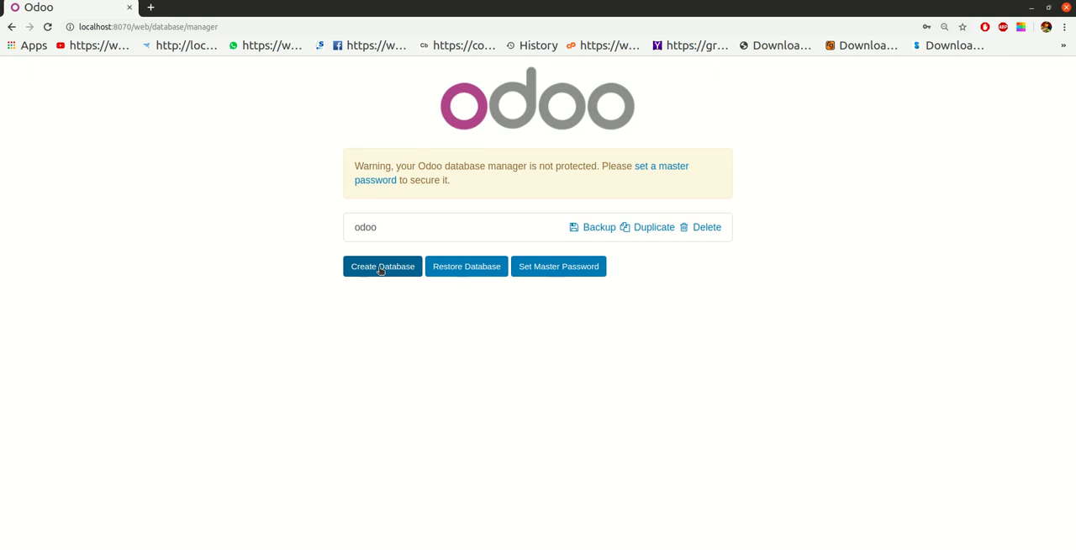
mouse_move(357, 308)
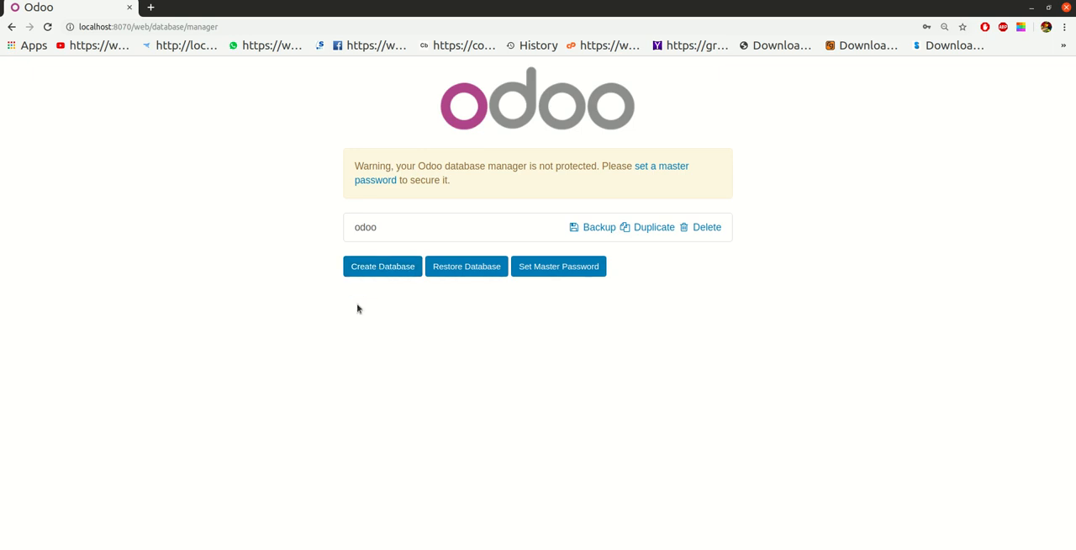
mouse_move(463, 280)
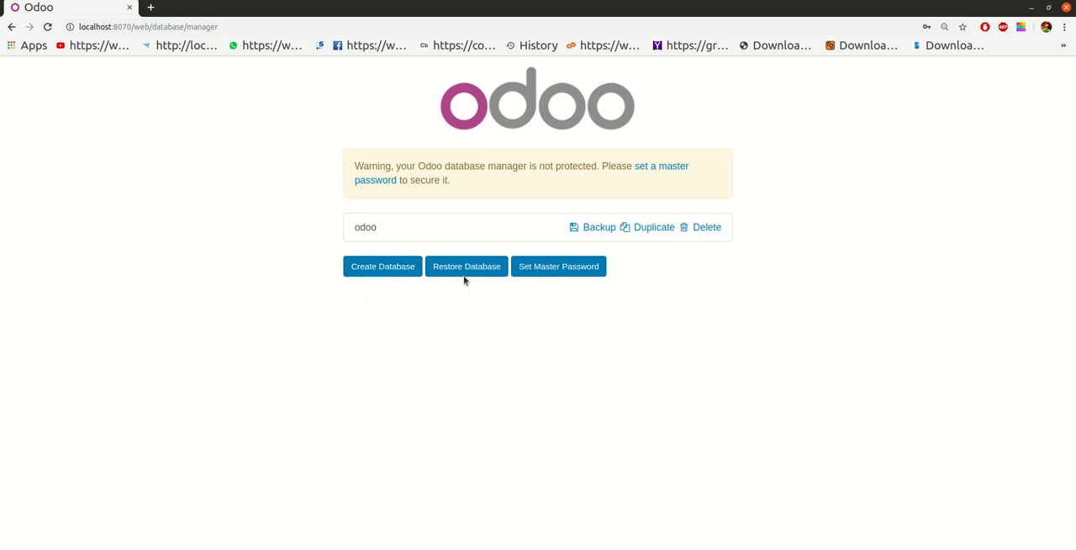
mouse_move(452, 334)
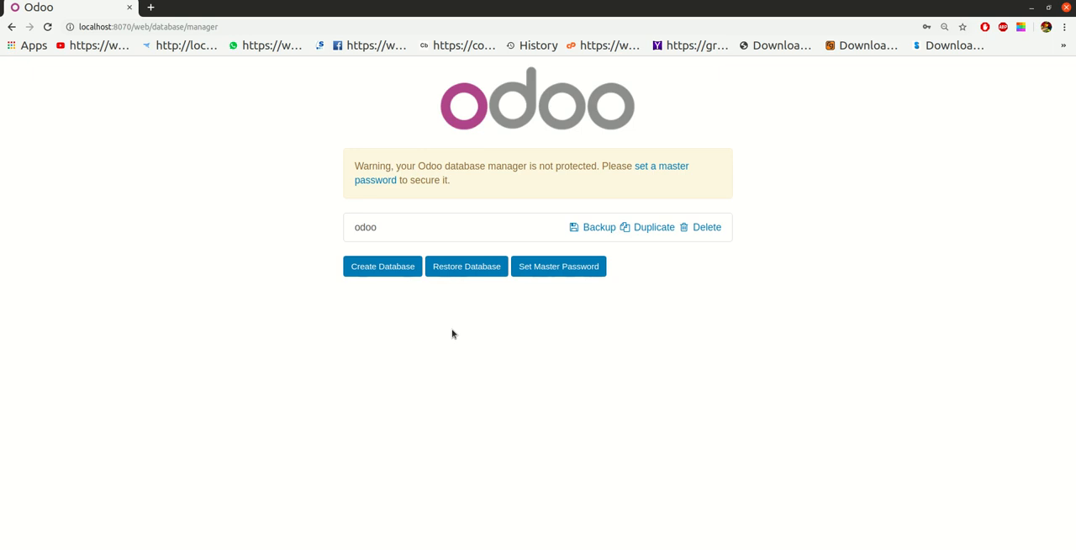
mouse_move(465, 265)
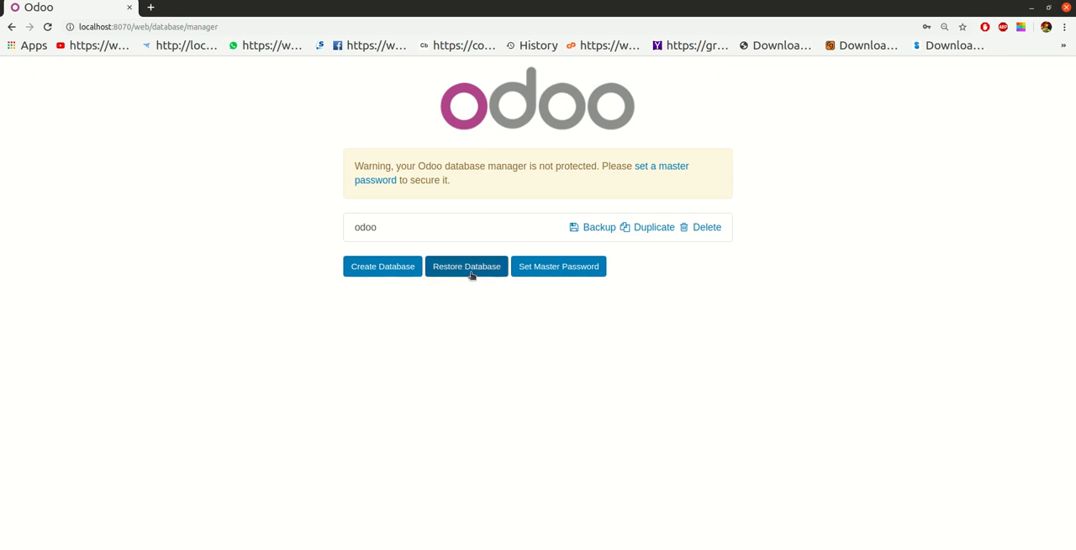
mouse_move(577, 278)
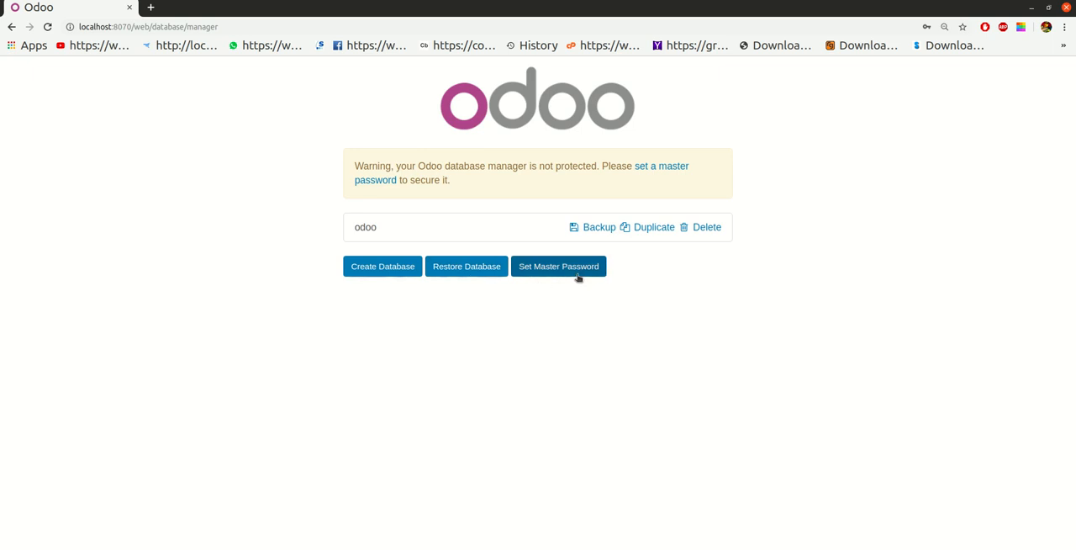
mouse_move(435, 227)
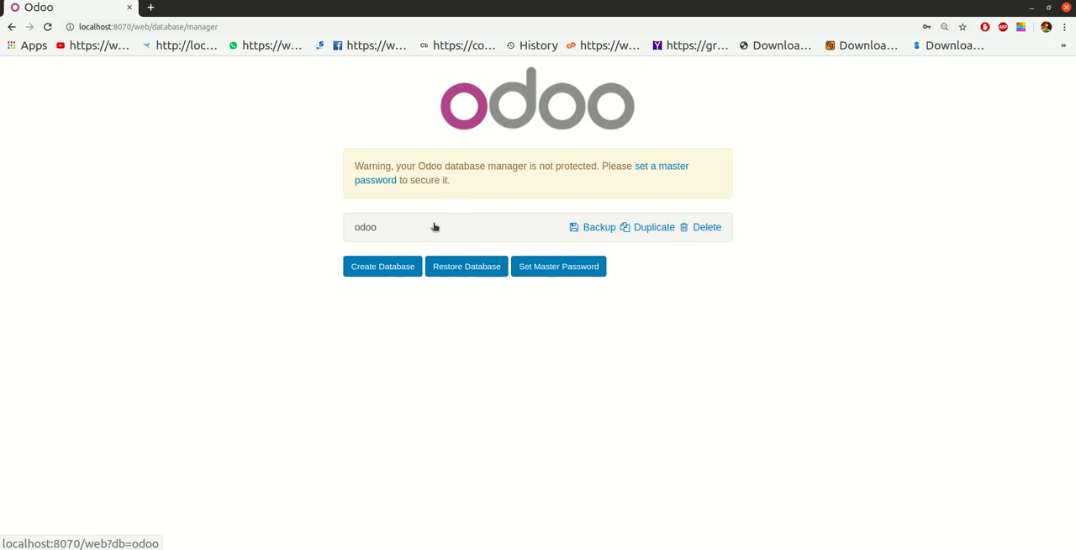
Choose the odoo database and log in with the admin credentials
click(364, 227)
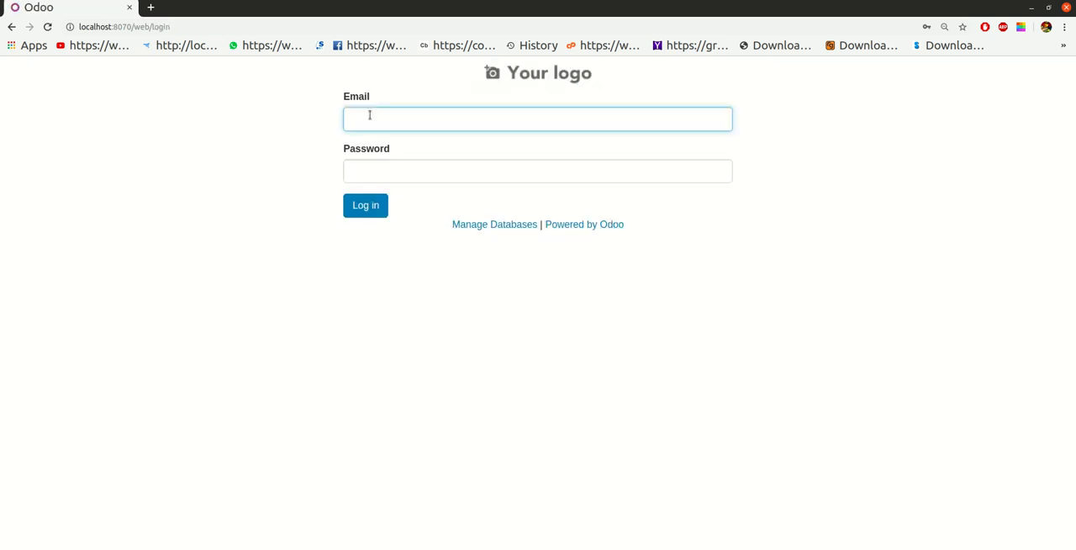
text(admin)
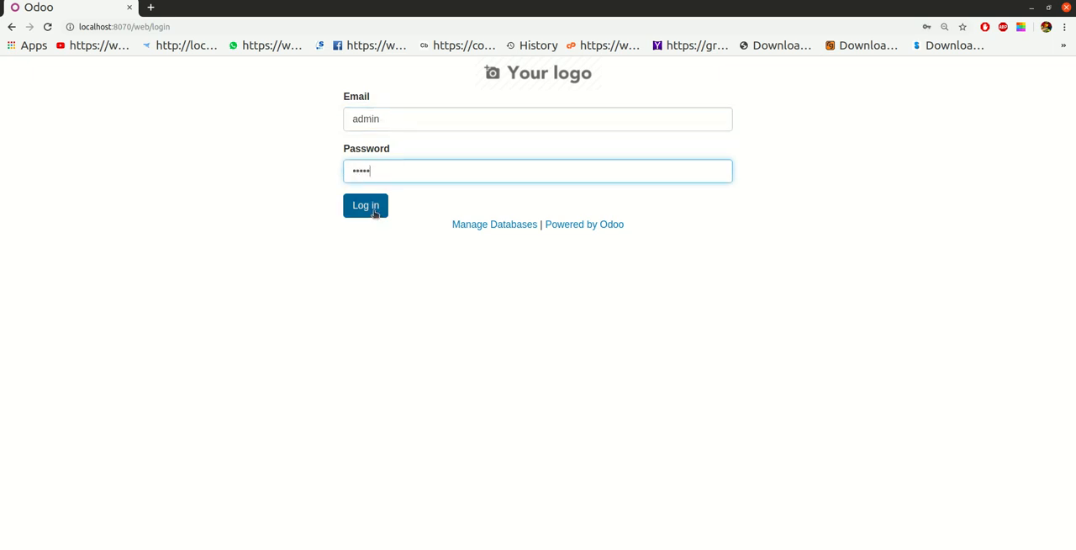
click(364, 205)
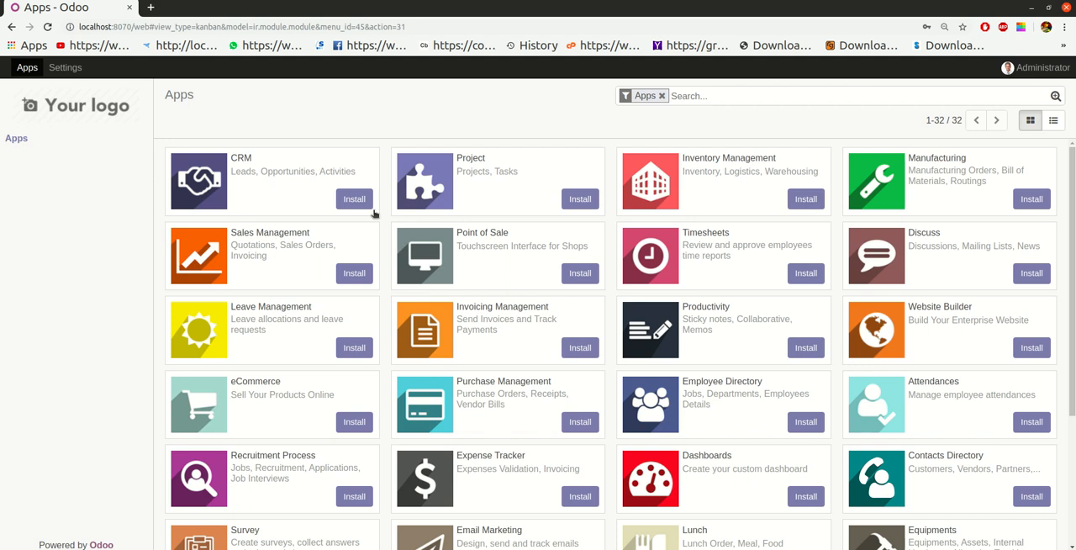
mouse_move(495, 168)
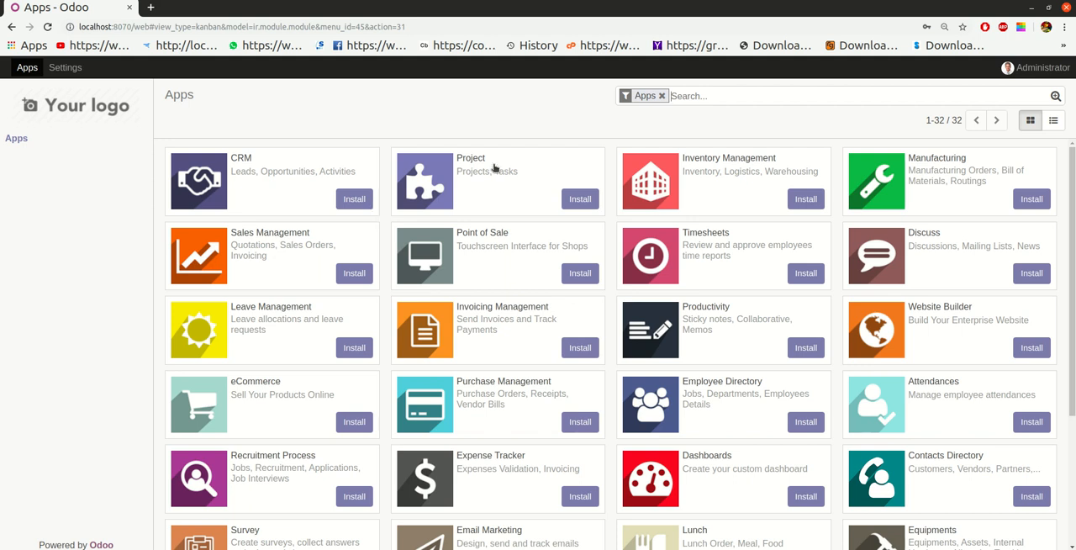
mouse_move(601, 118)
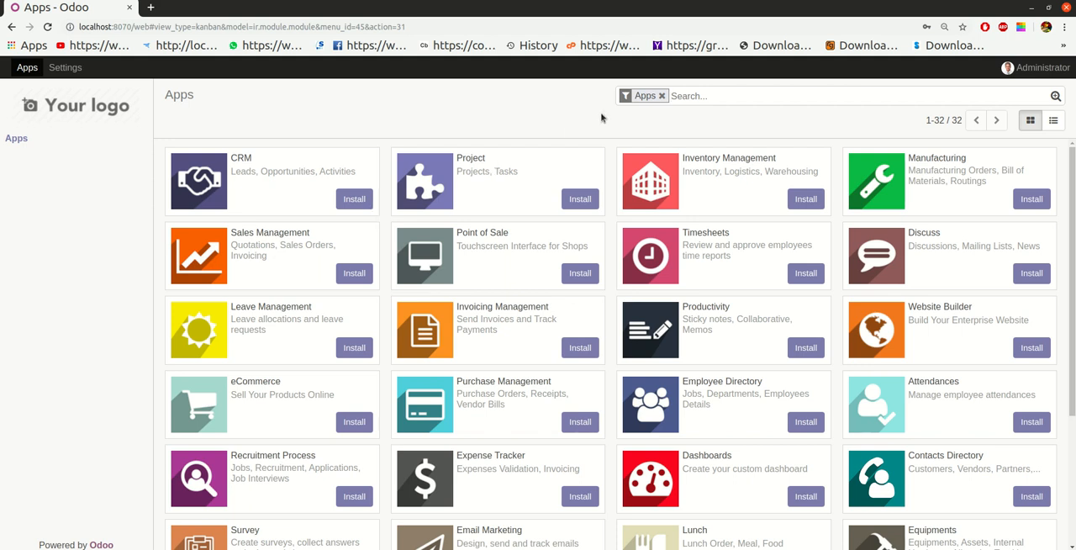